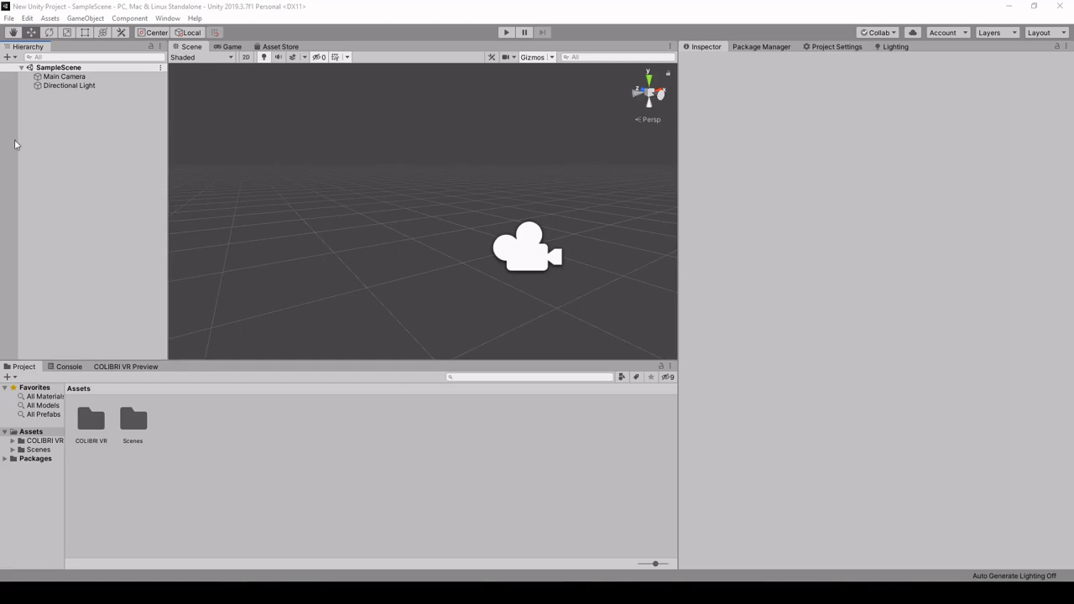
mouse_move(398, 193)
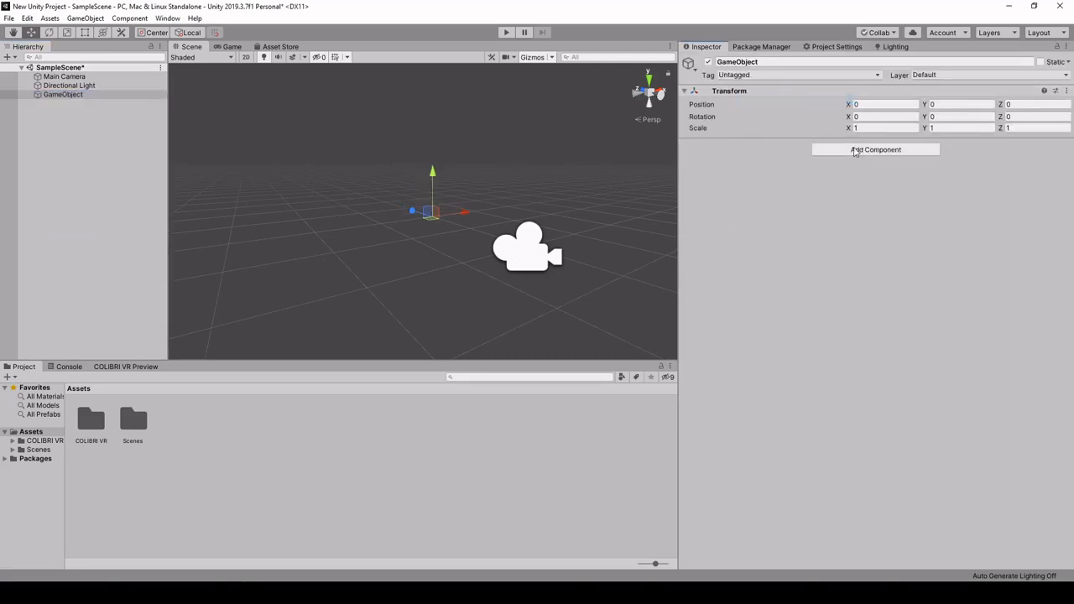
Attach the COLIBRI VR Rendering script to the new empty GameObject via Add Component.
click(874, 149)
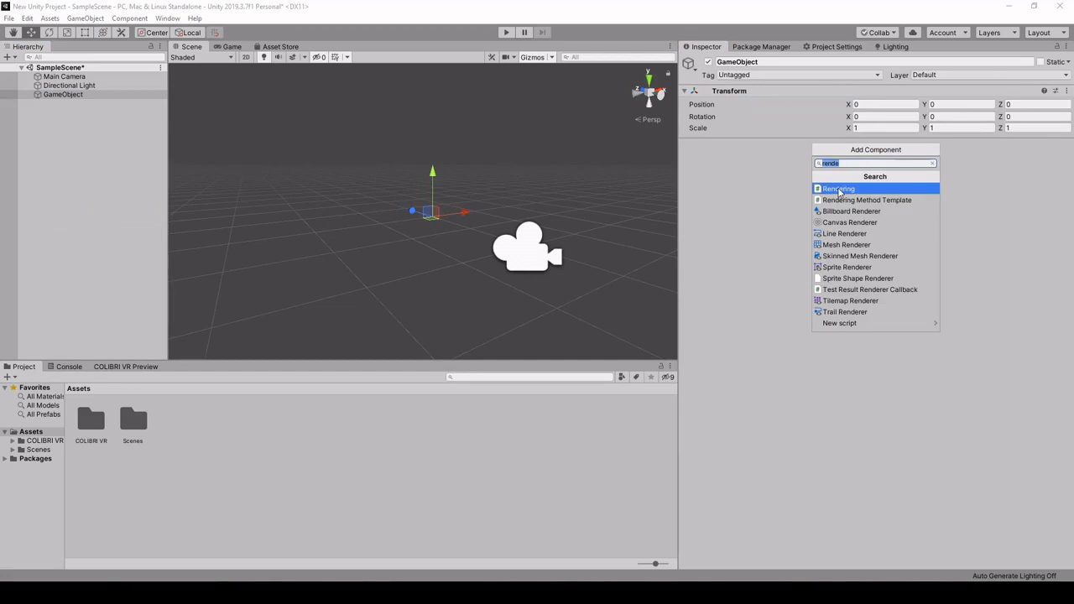
click(835, 188)
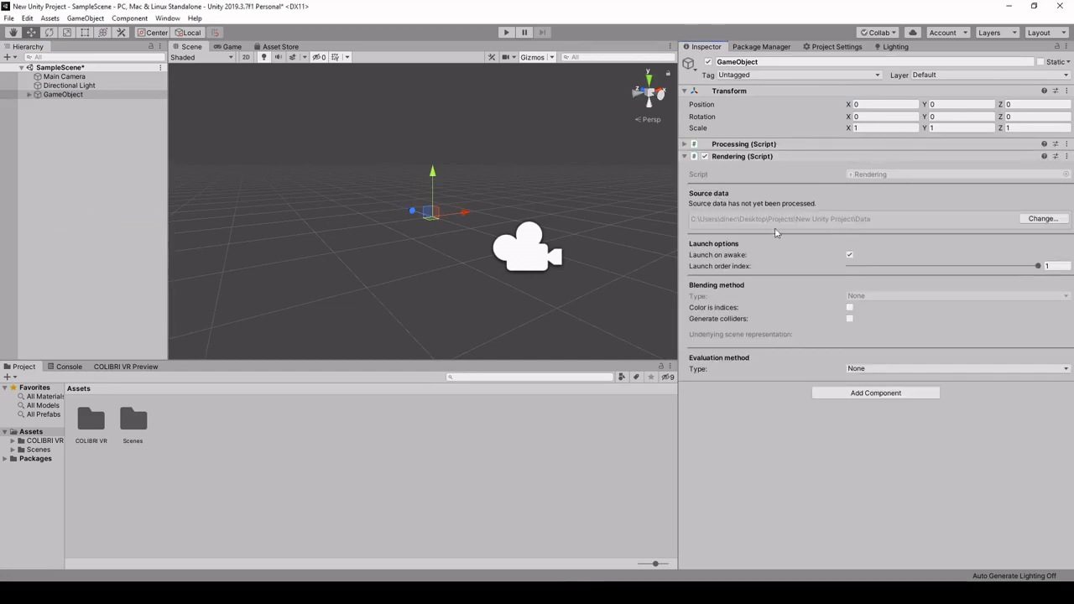
mouse_move(1042, 218)
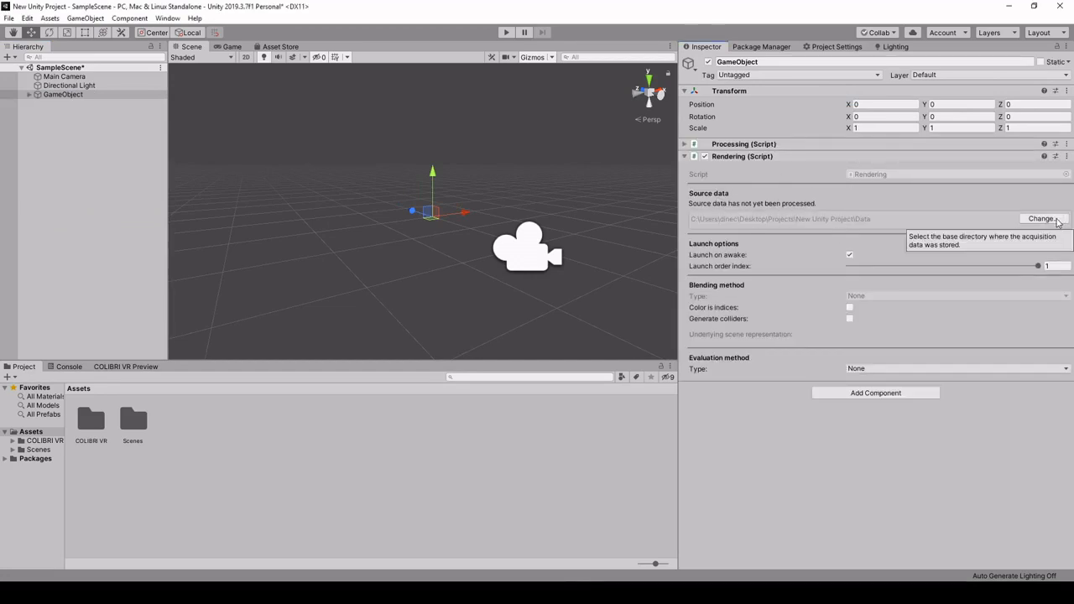
Point the Rendering component's source data at the Suzanne folder.
click(1041, 219)
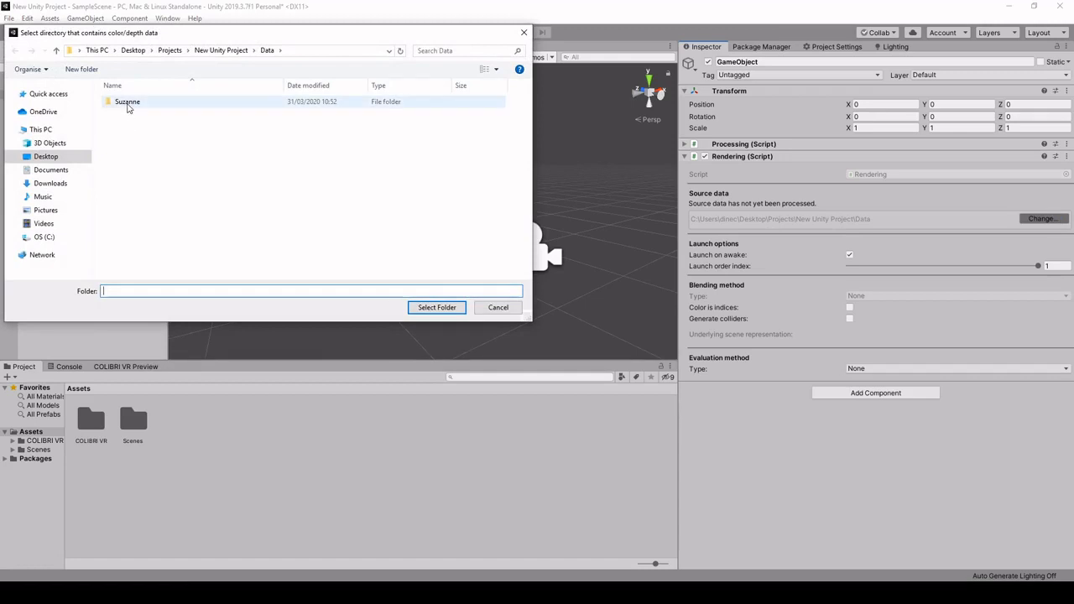
double_click(127, 101)
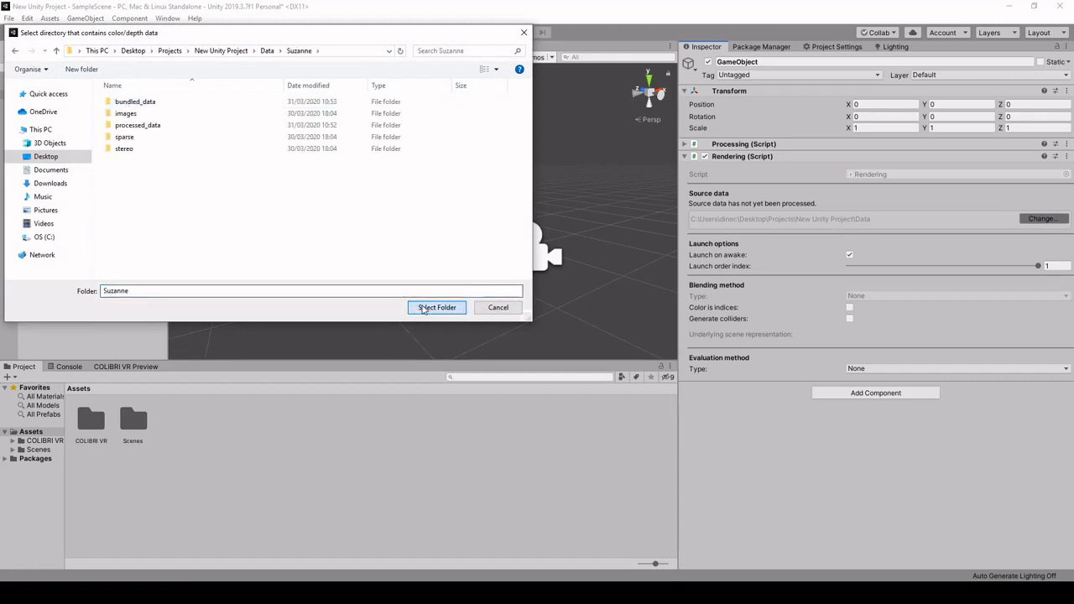
click(437, 307)
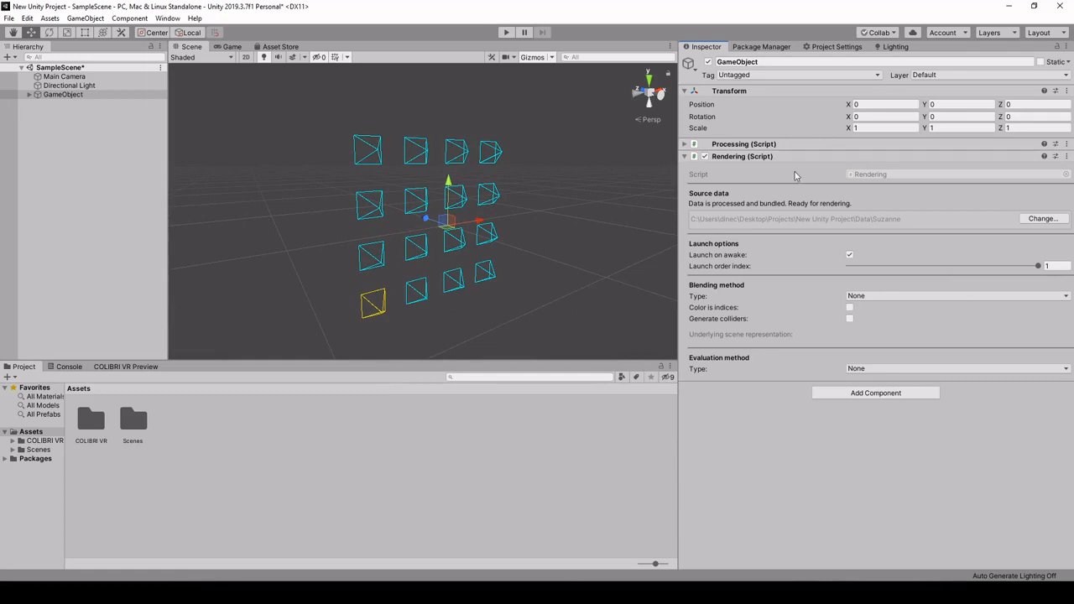
mouse_move(744, 334)
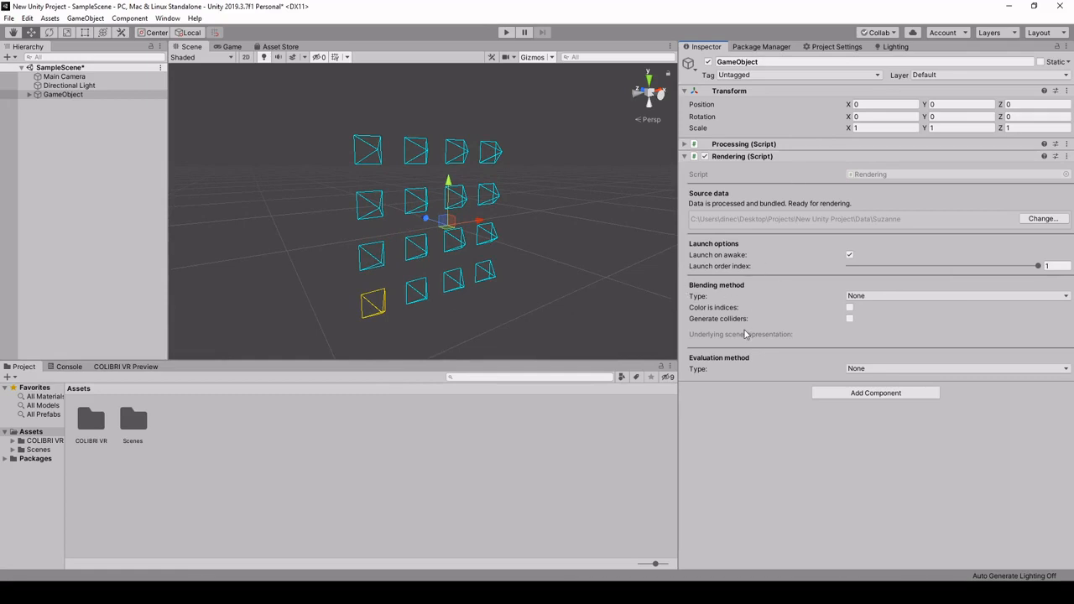
mouse_move(379, 340)
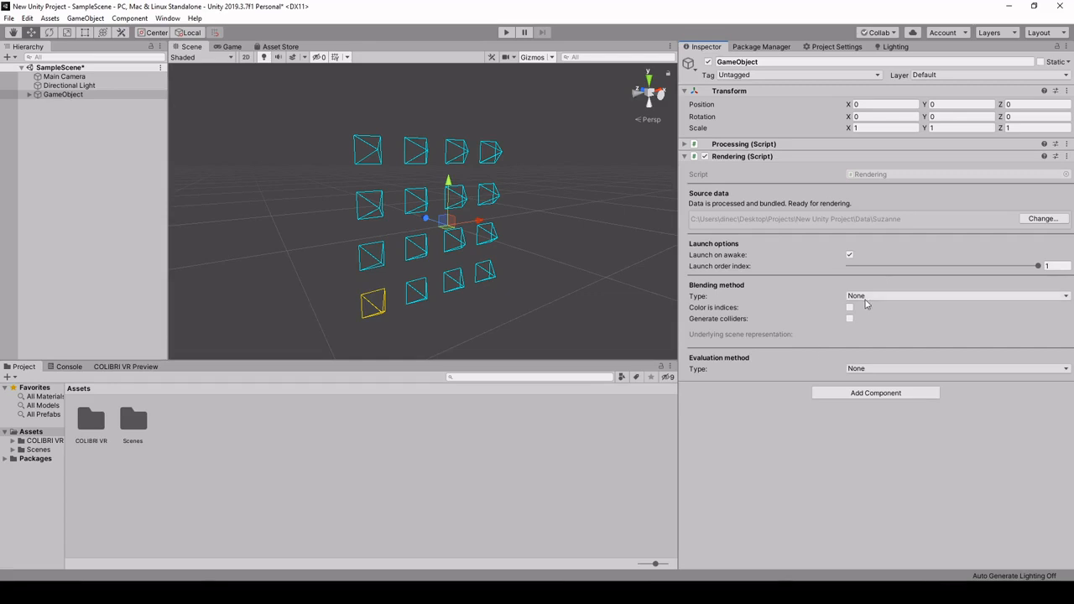
Set the Rendering Blending method Type to Textured focal surfaces.
click(953, 296)
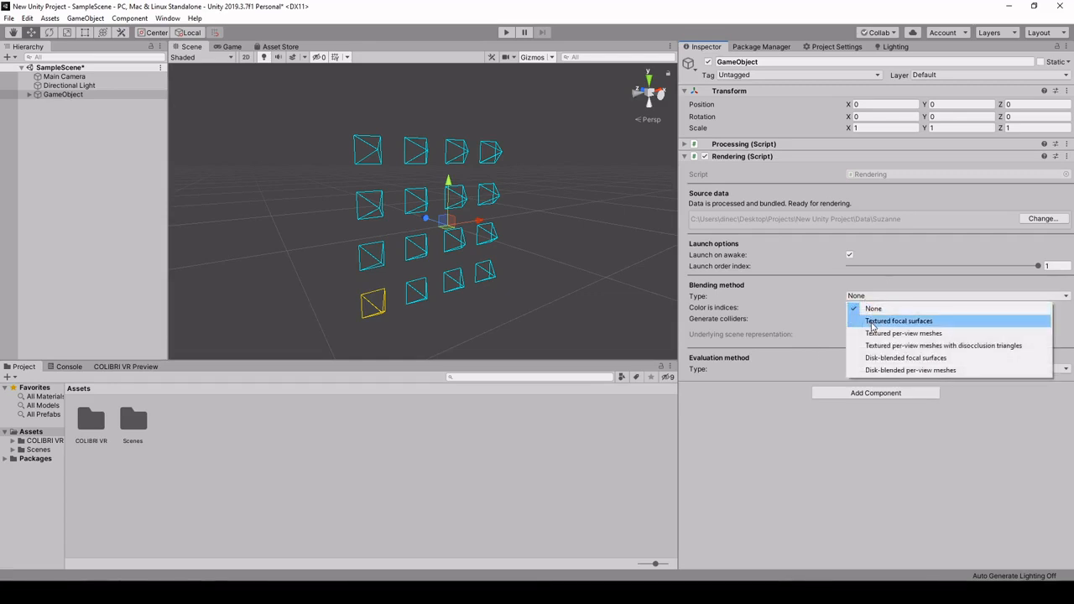
click(894, 321)
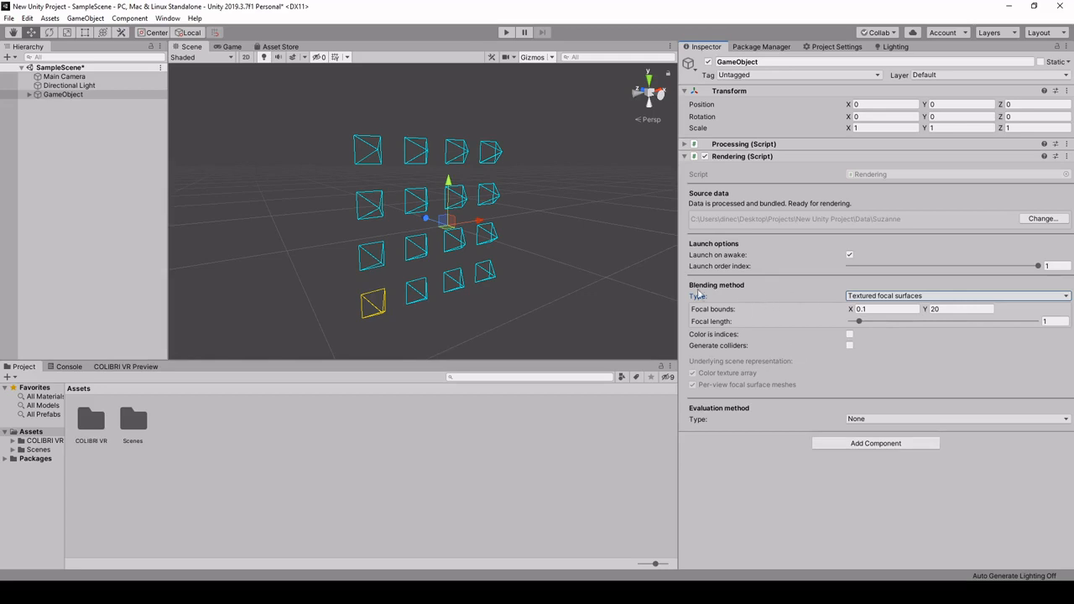
mouse_move(729, 334)
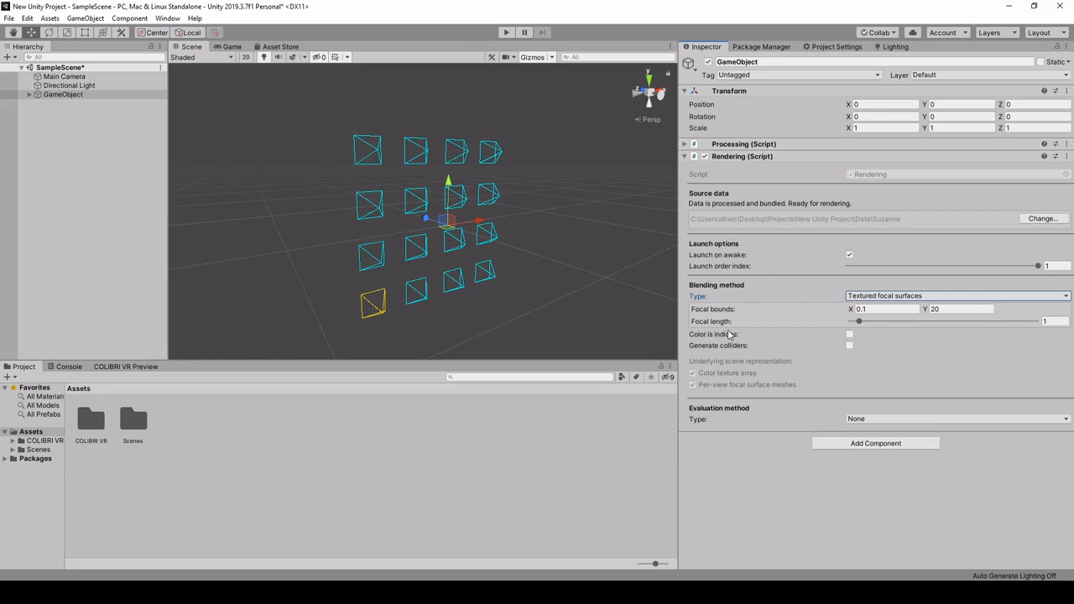
mouse_move(704, 321)
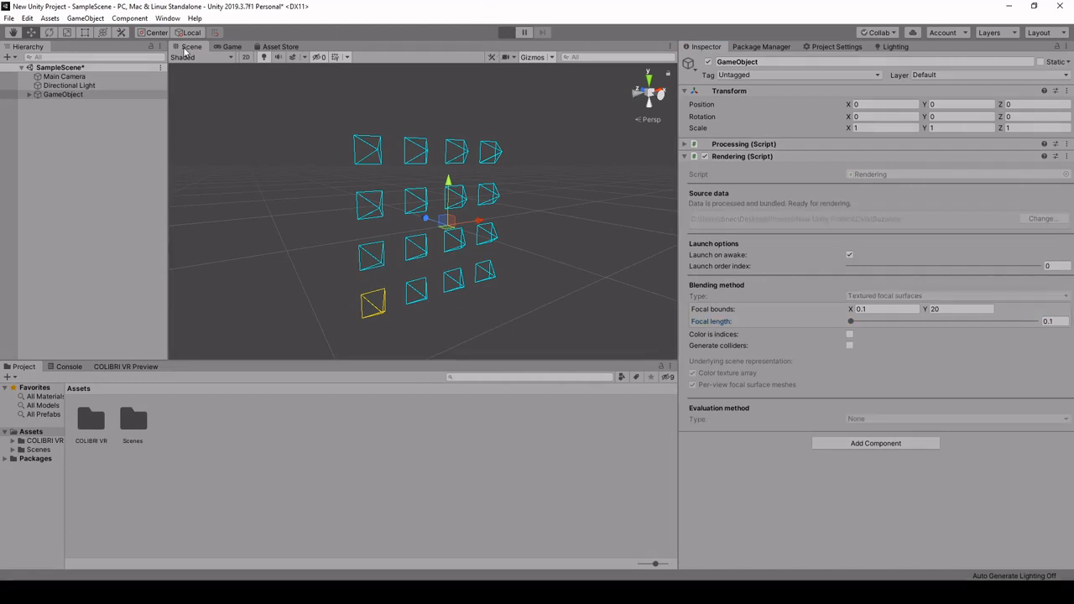
Enter Play mode and raise the focal length to about 0.64.
click(503, 32)
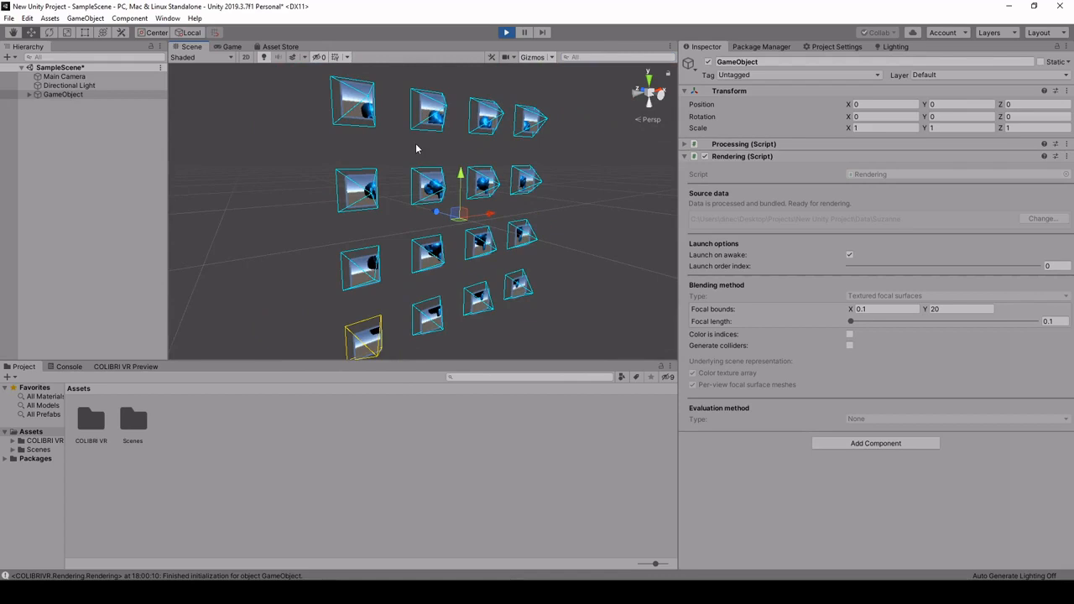
mouse_move(886, 323)
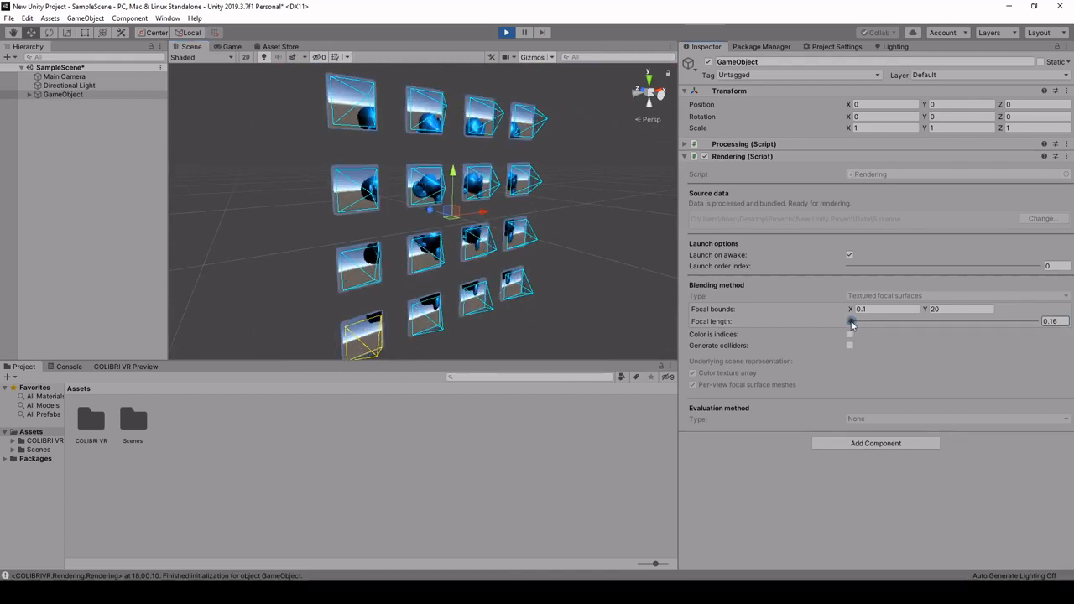
drag(850, 321, 872, 322)
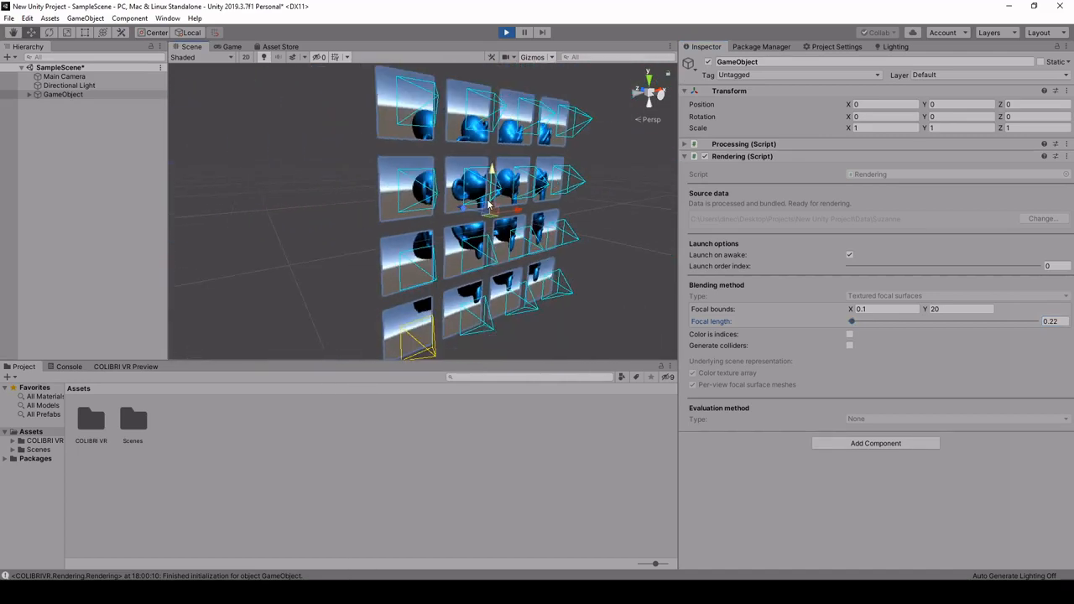
drag(851, 321, 855, 321)
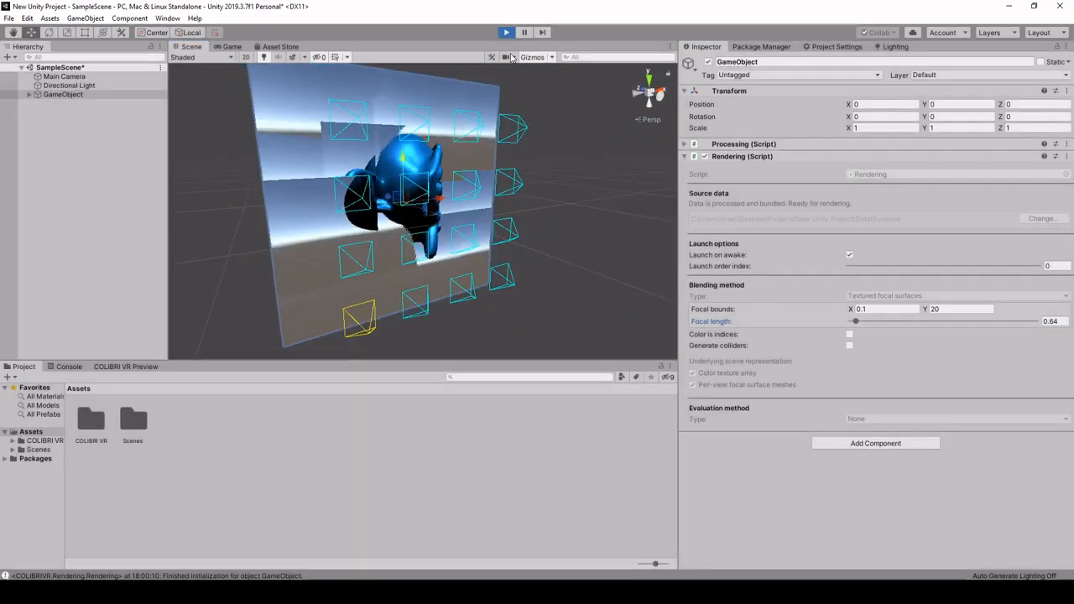
Exit Play mode, choose Disk-blended focal surfaces, and lower focal length to 0.1.
click(954, 295)
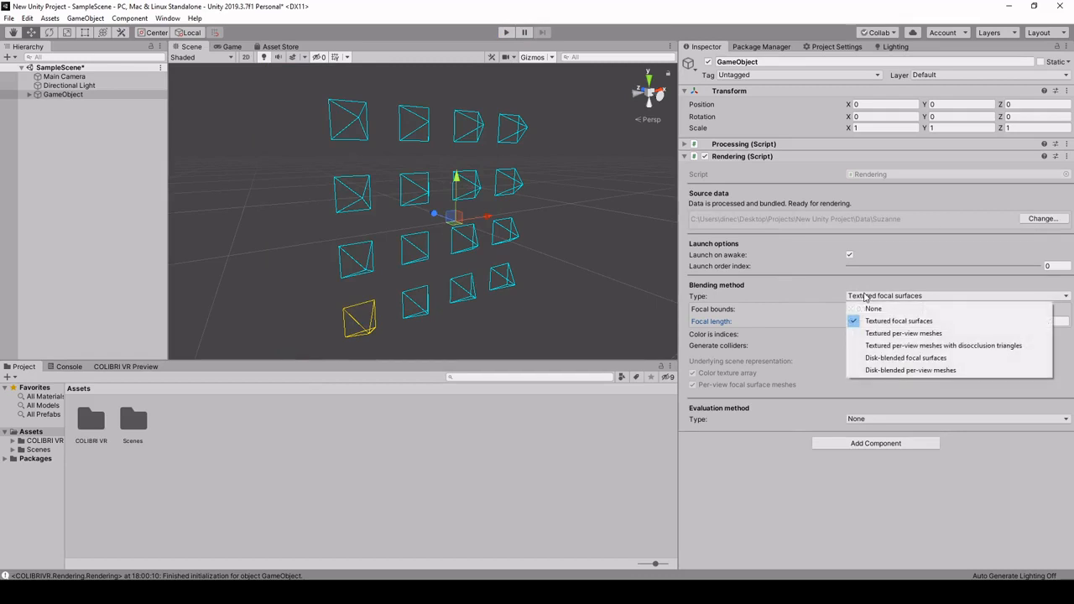
mouse_move(907, 357)
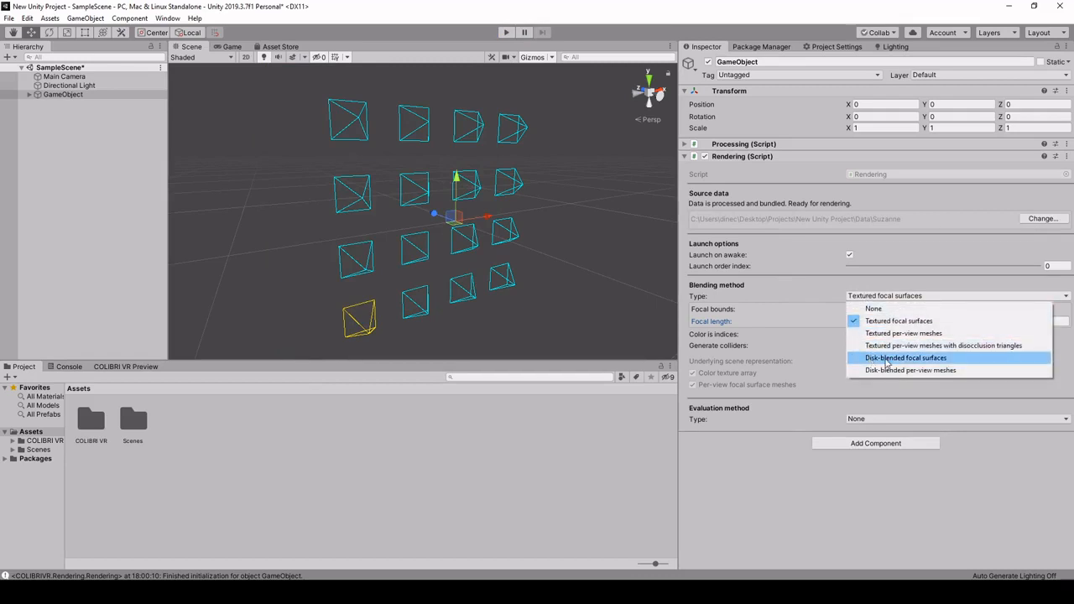
mouse_move(880, 369)
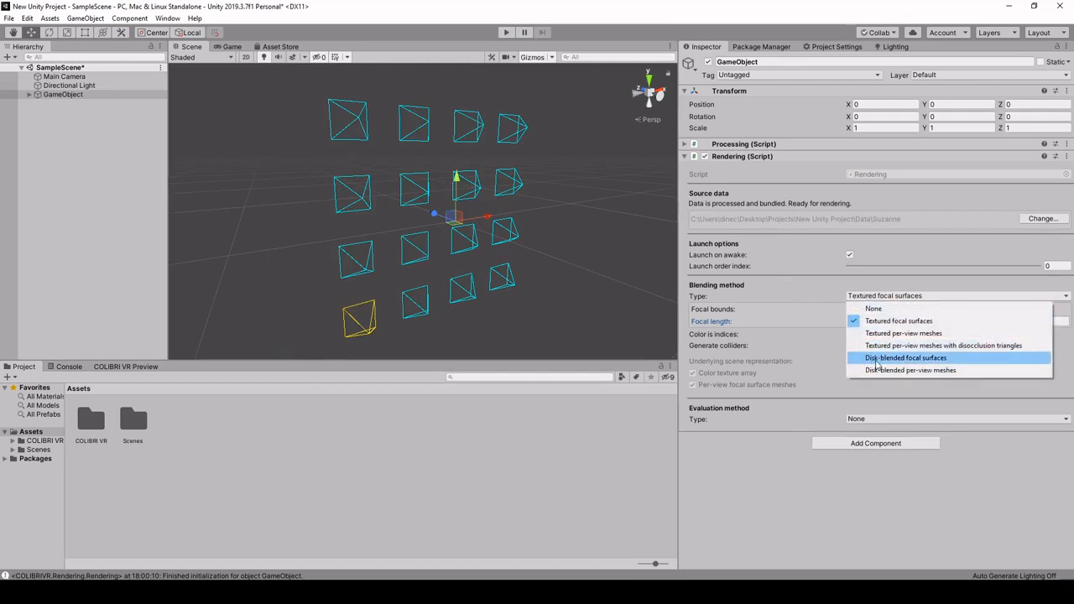
click(905, 358)
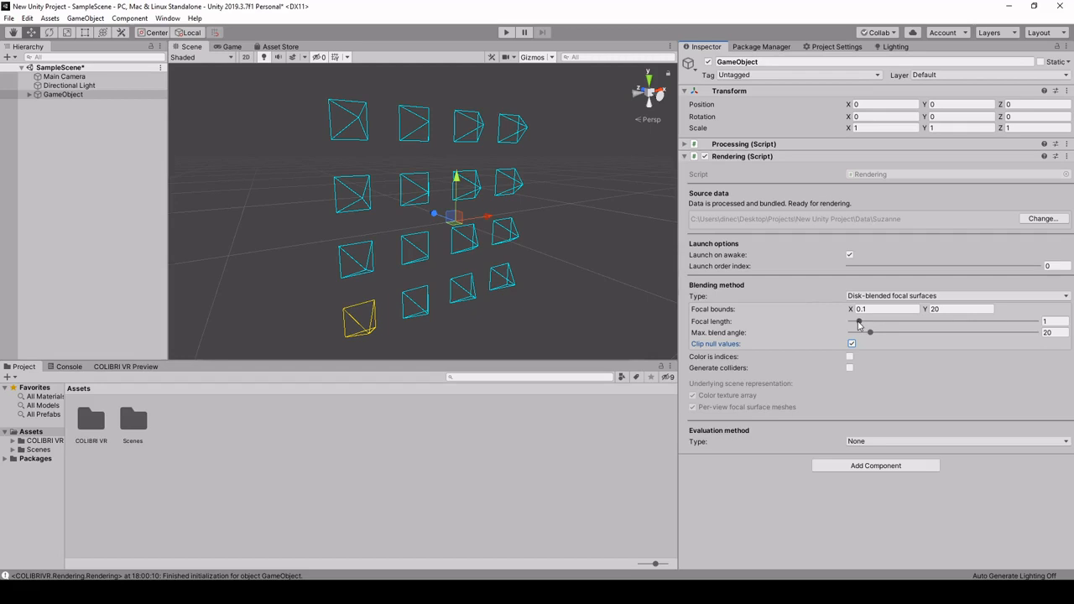
drag(859, 321, 851, 321)
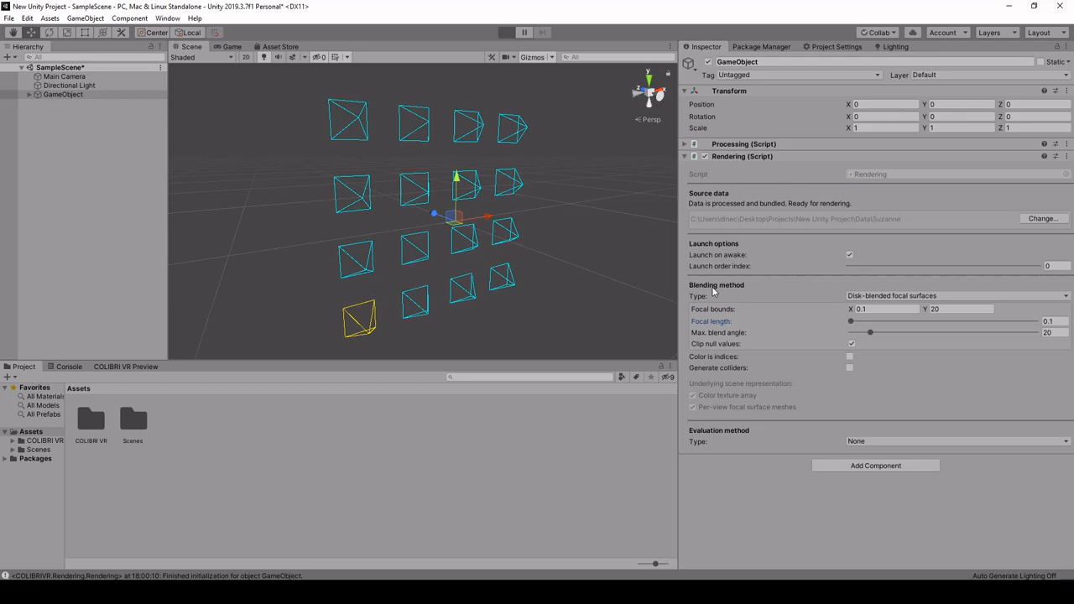
Enter Play mode again and raise the disk-blended focal length to 0.4.
click(504, 31)
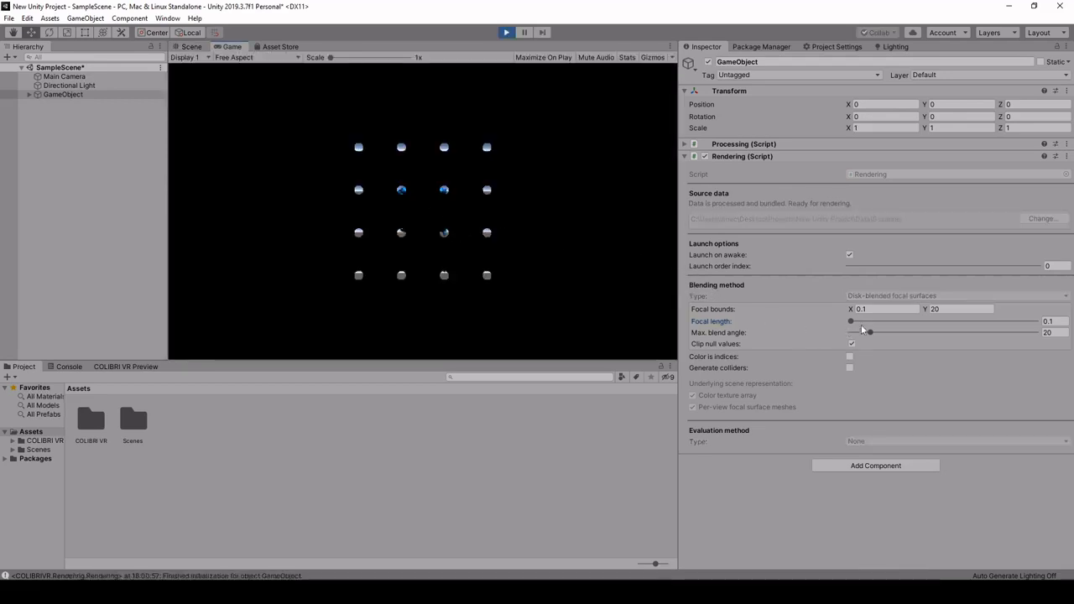
drag(869, 321, 852, 321)
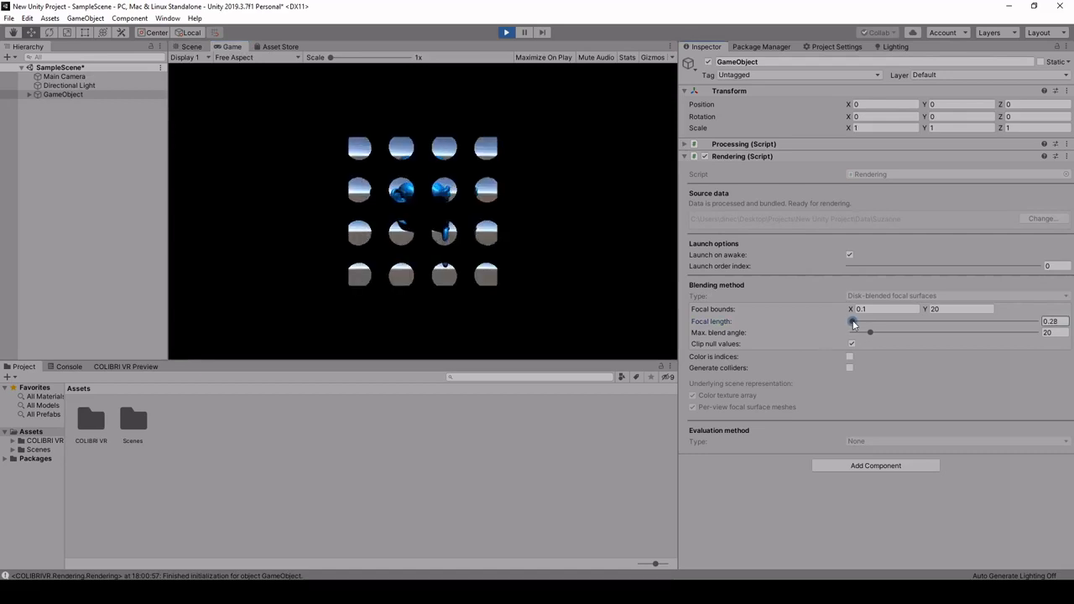
drag(853, 321, 864, 322)
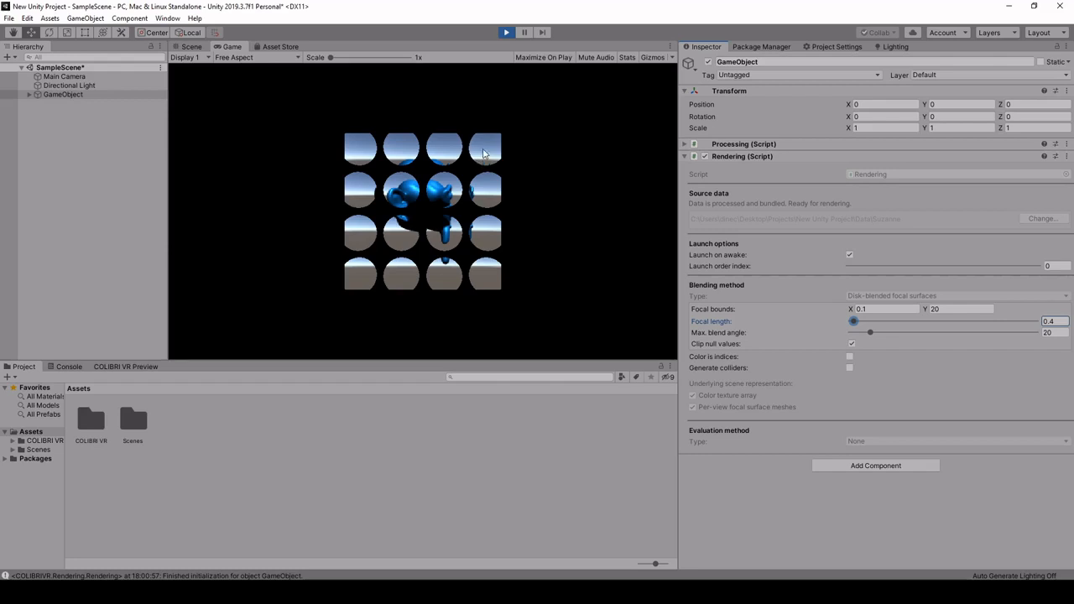
mouse_move(490, 166)
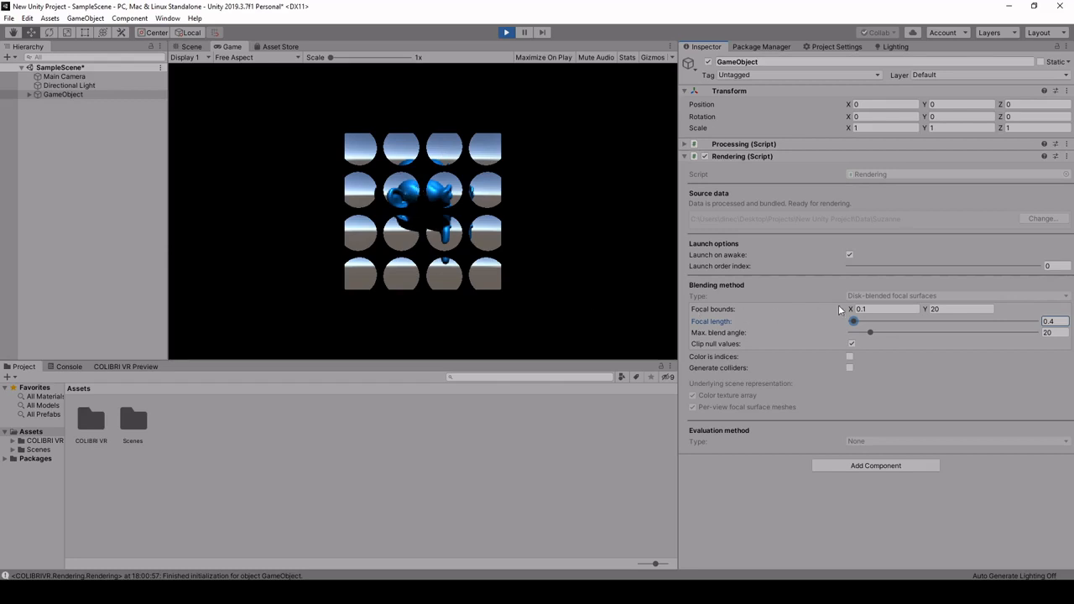
mouse_move(371, 166)
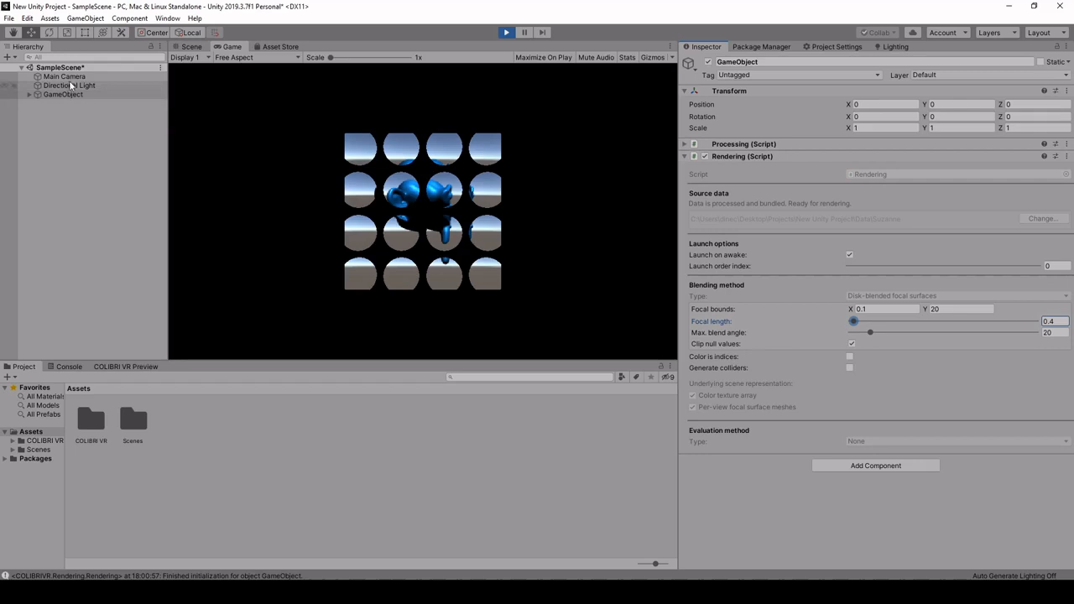
Reset Main Camera position to 0, 0, -2, then reselect the rendering GameObject.
click(61, 76)
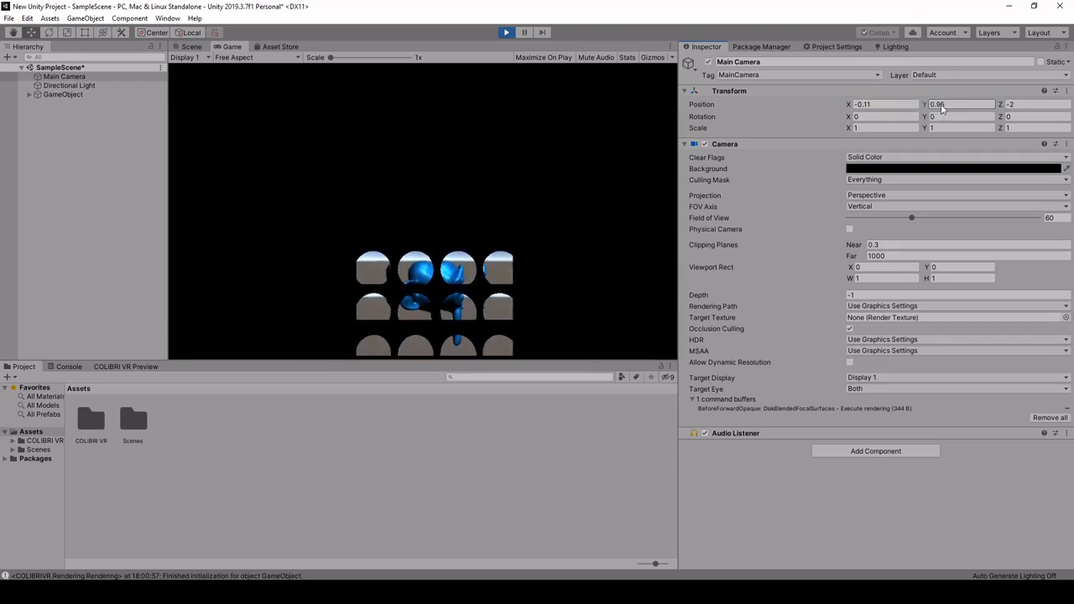
drag(961, 104, 960, 117)
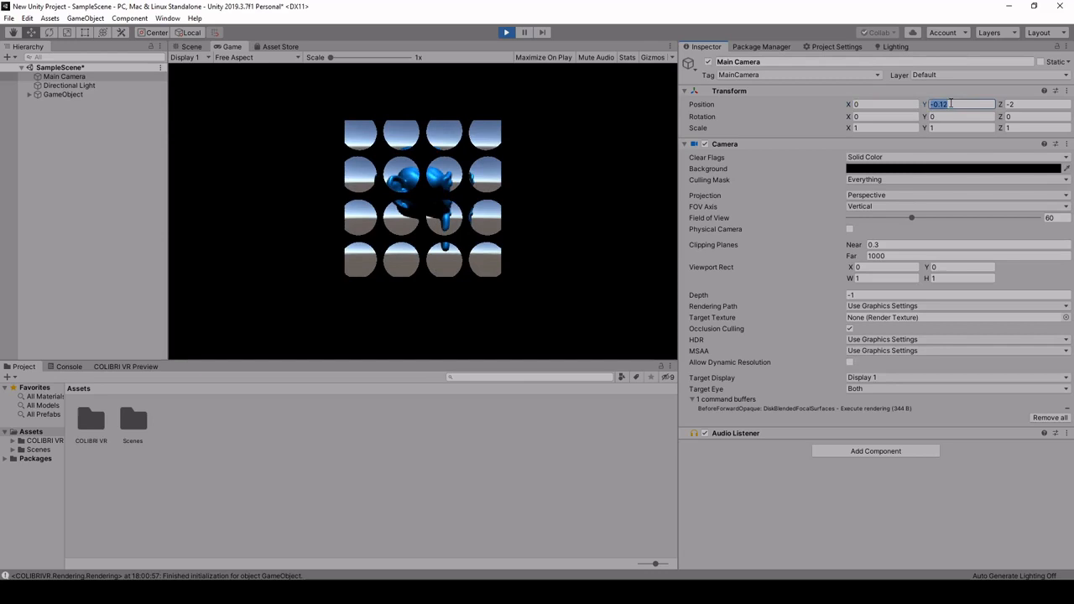
text(0)
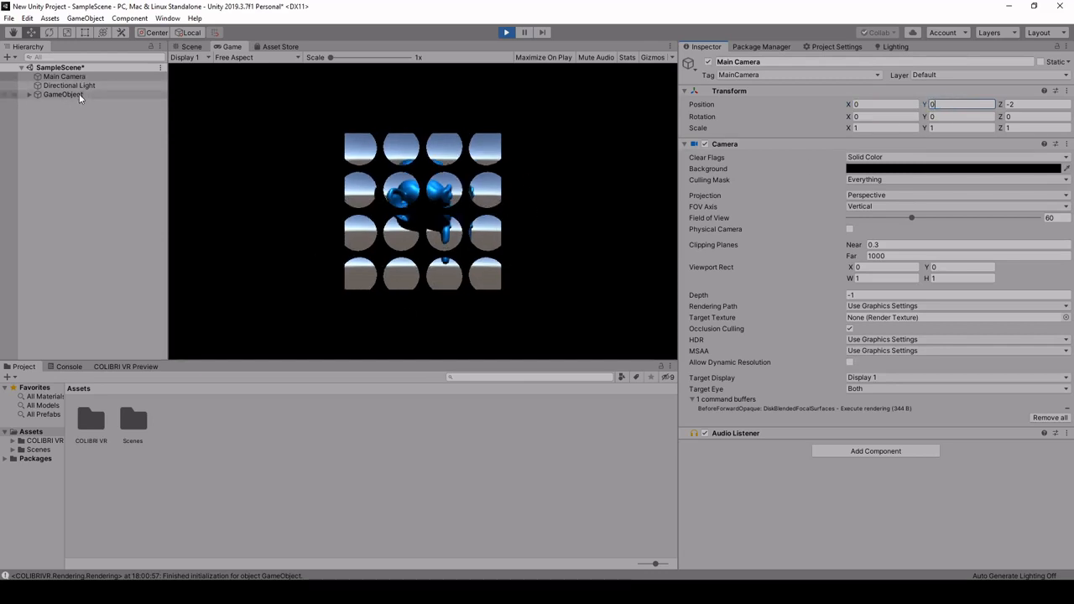
click(56, 94)
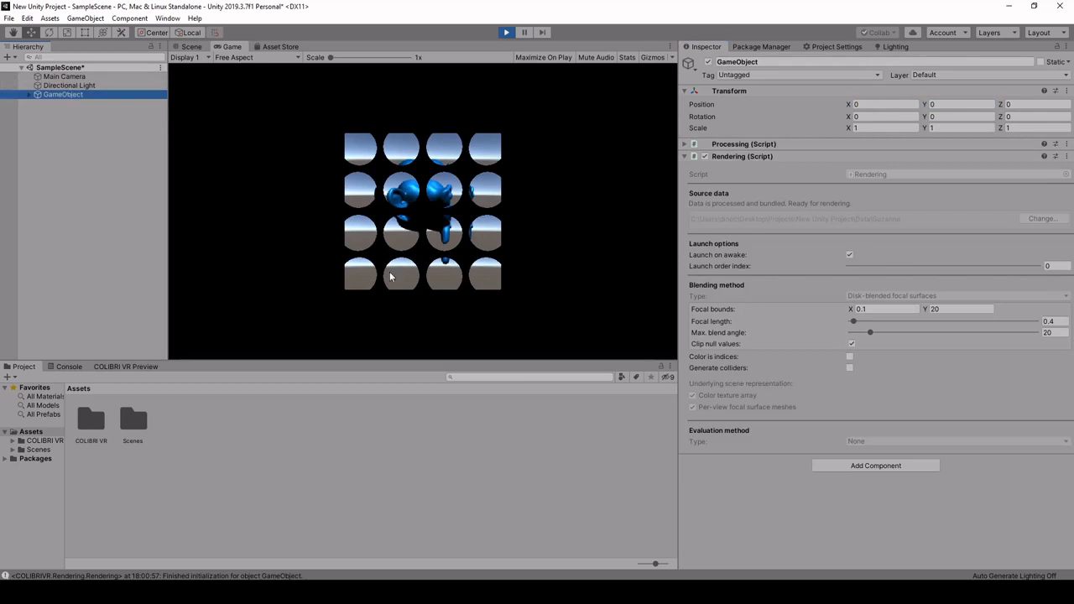
mouse_move(265, 61)
text(1)
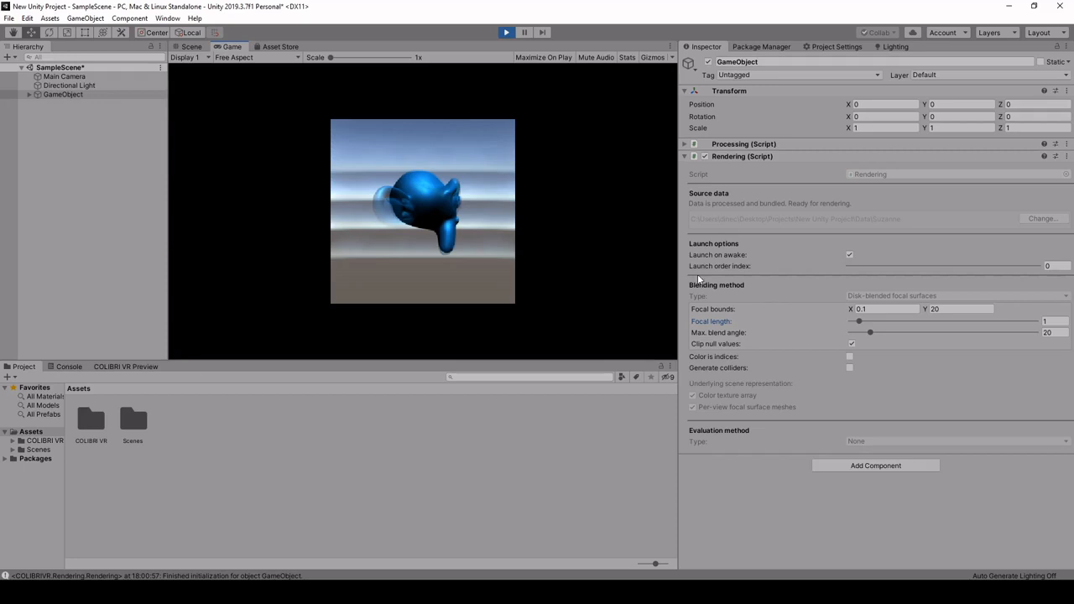
mouse_move(749, 301)
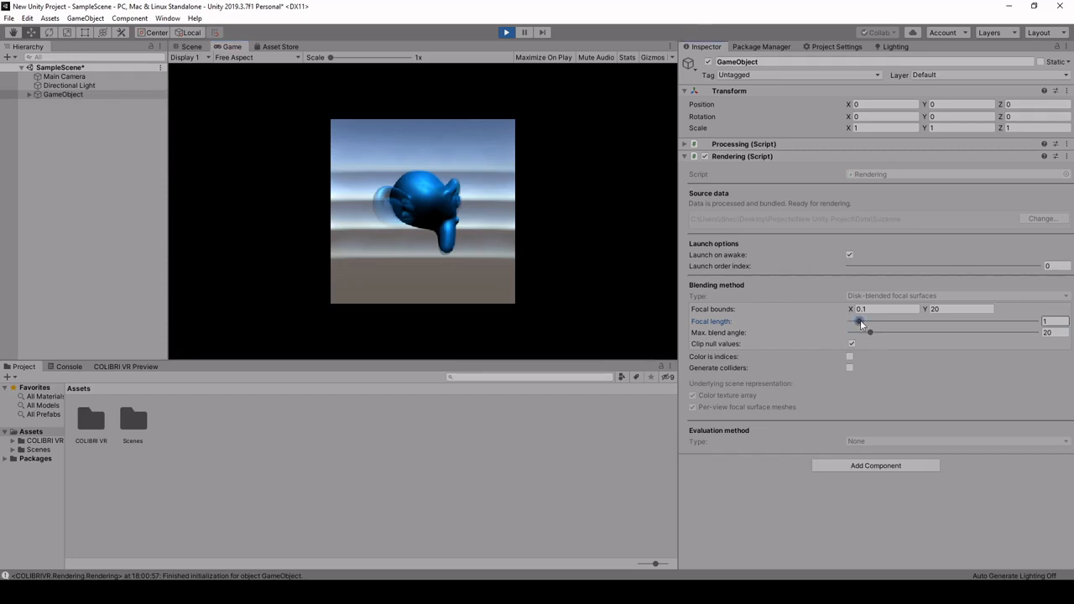
Sweep the focal length between about 0.34 and 2.14, settling near 0.82.
drag(858, 321, 870, 321)
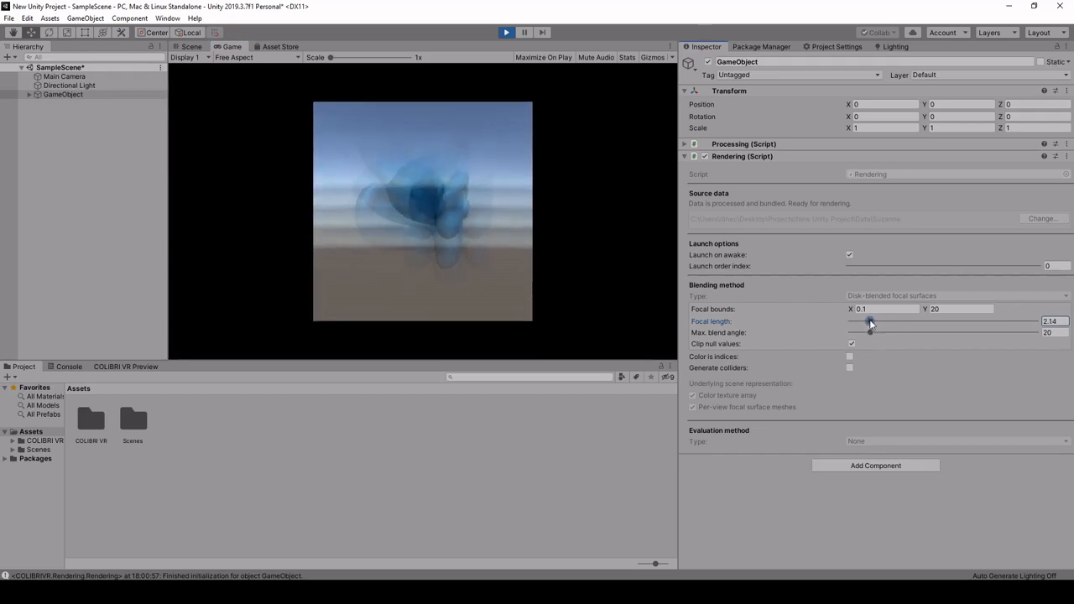
drag(868, 326, 853, 326)
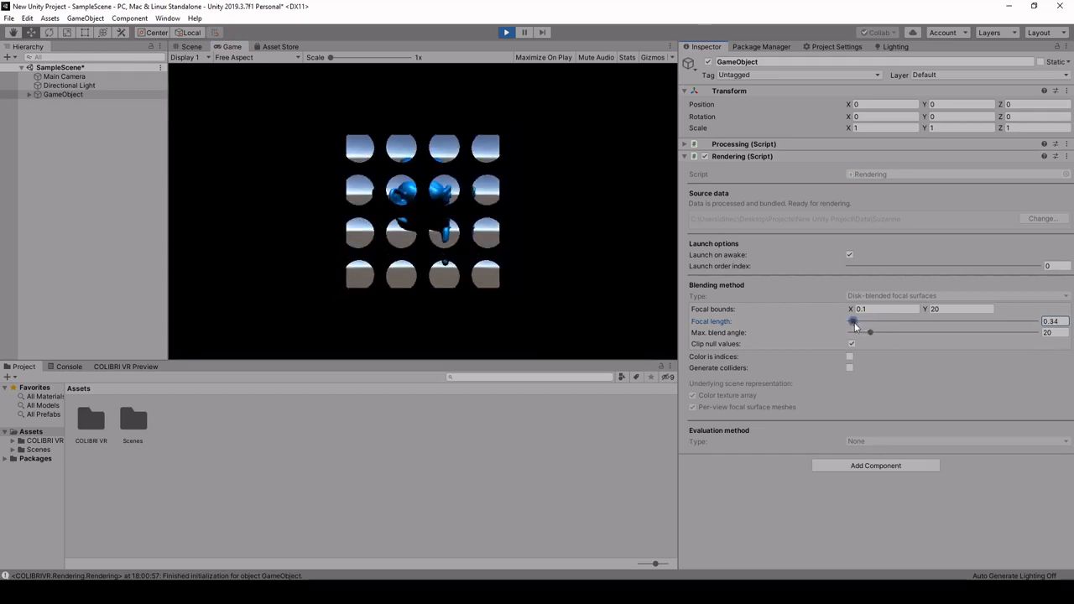
drag(853, 328, 870, 327)
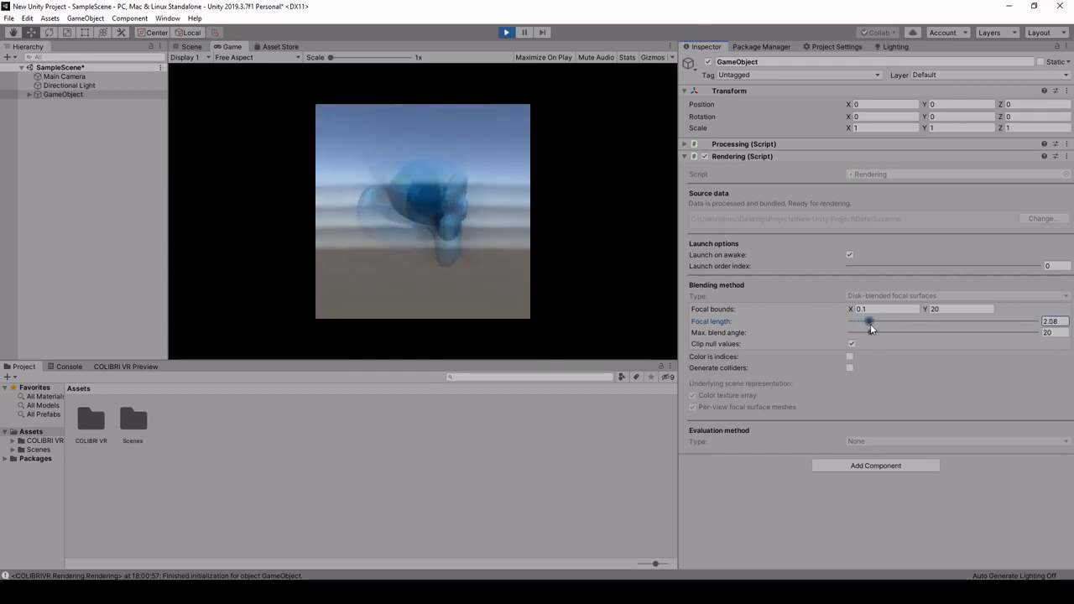
drag(869, 326, 857, 326)
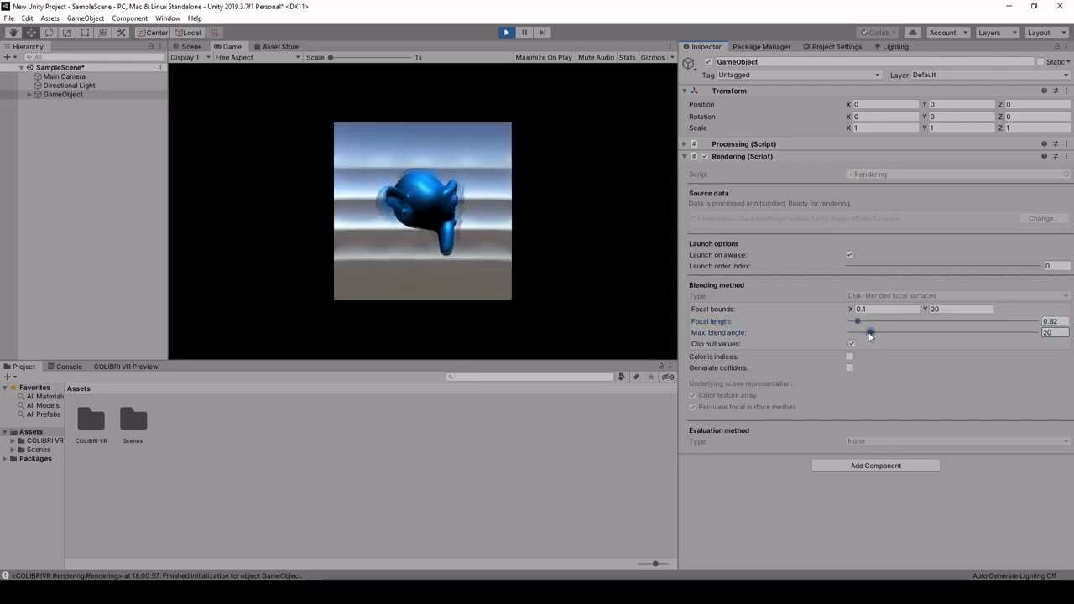
Widen the maximum blend angle from 17.8 past 23.8 toward 28.6.
drag(868, 332, 864, 332)
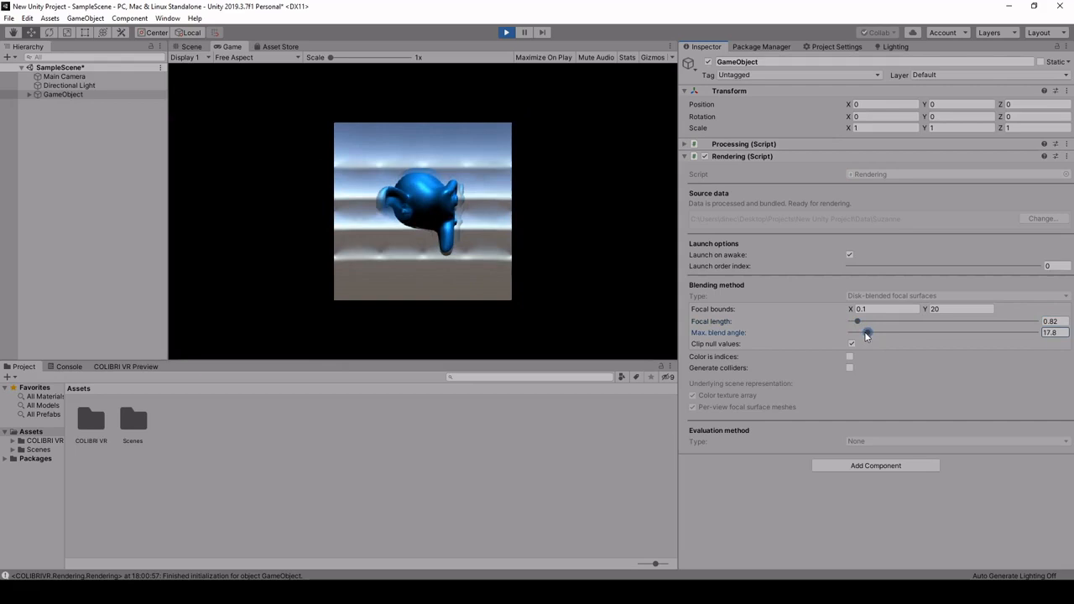
drag(866, 332, 874, 332)
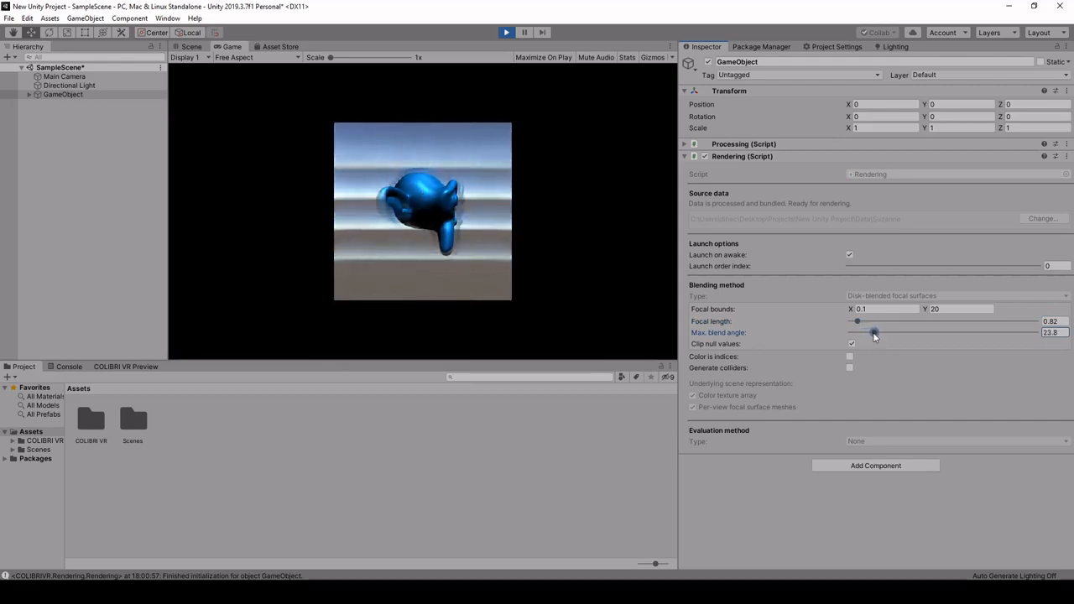
drag(872, 332, 879, 332)
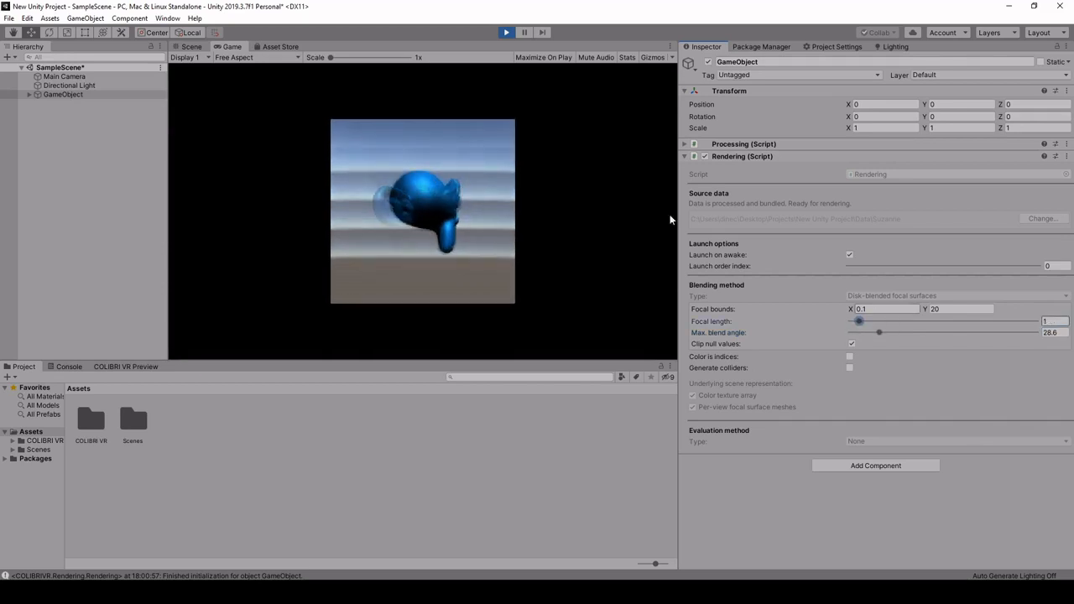
Move the Main Camera to Position X 1.18 to view Suzanne, then stop Play mode.
click(62, 76)
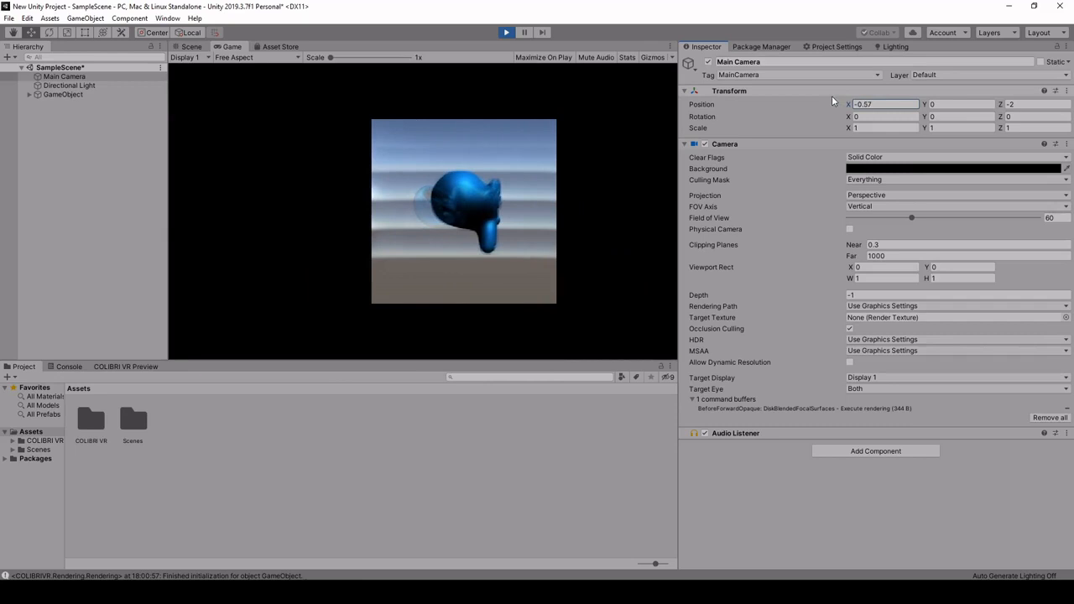
text(1.18)
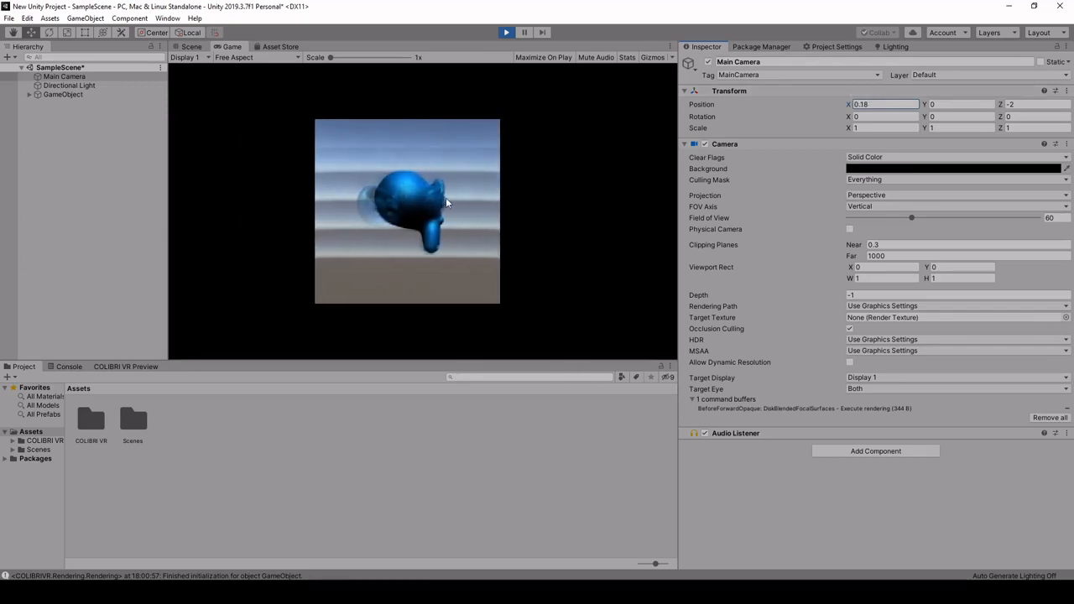
click(502, 32)
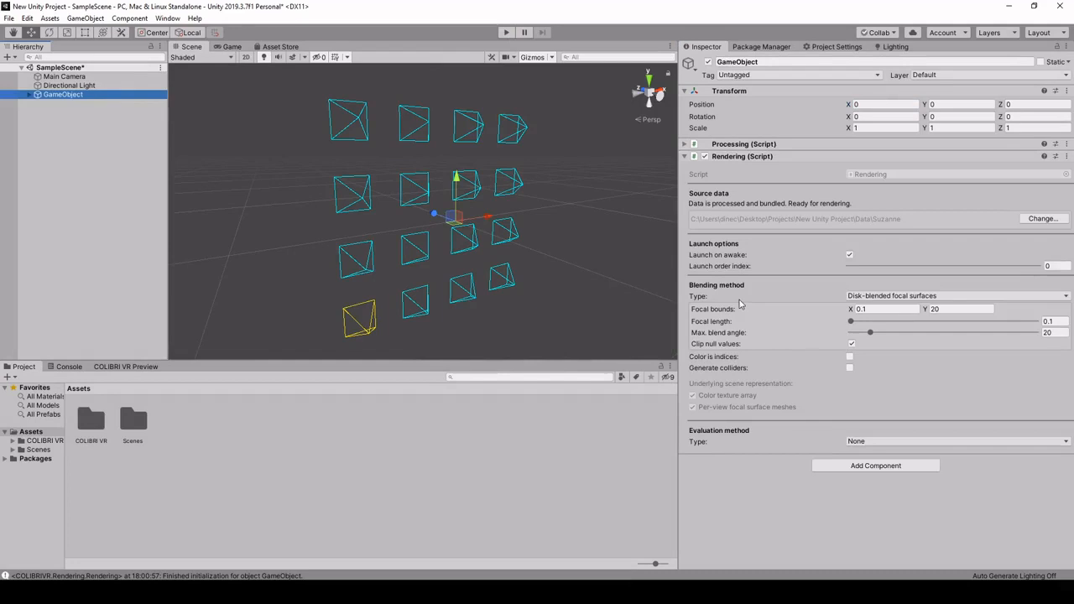
Choose Disk-blended per-view meshes and lower the maximum blend angle to 1.
click(955, 295)
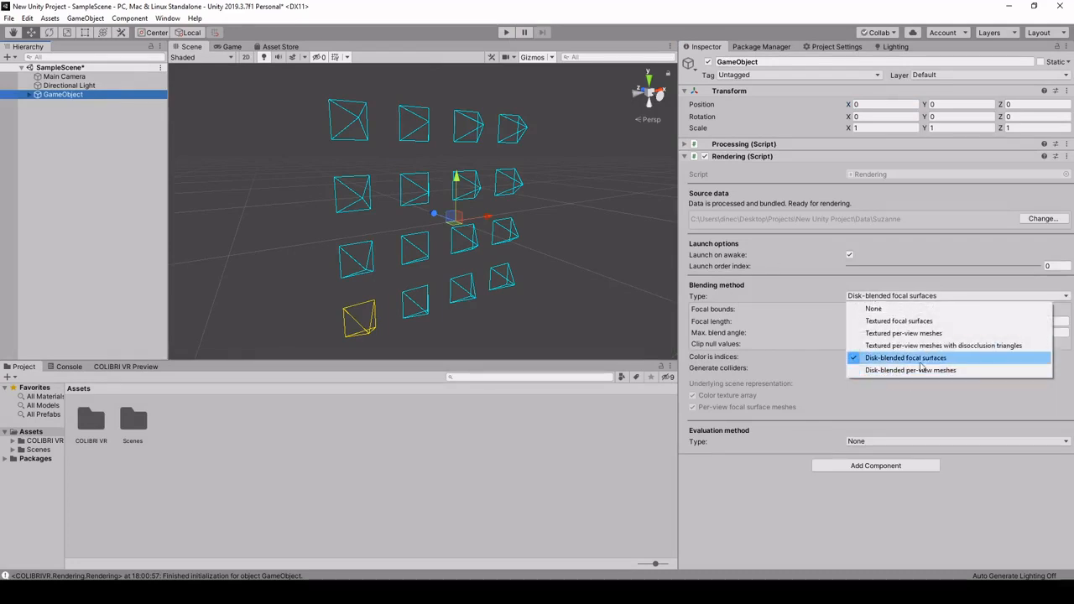
click(909, 370)
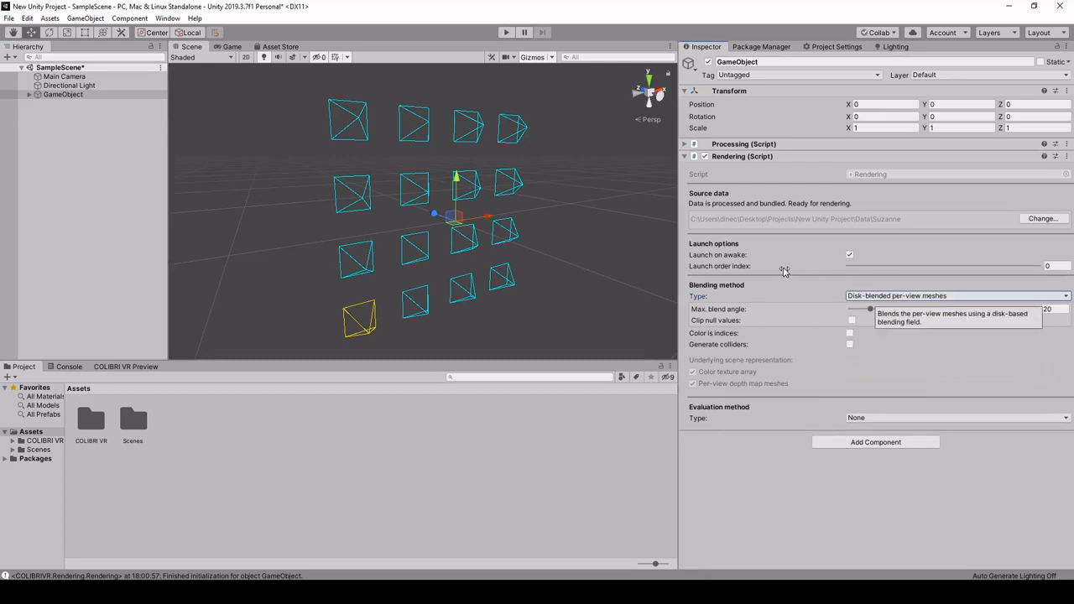
mouse_move(654, 270)
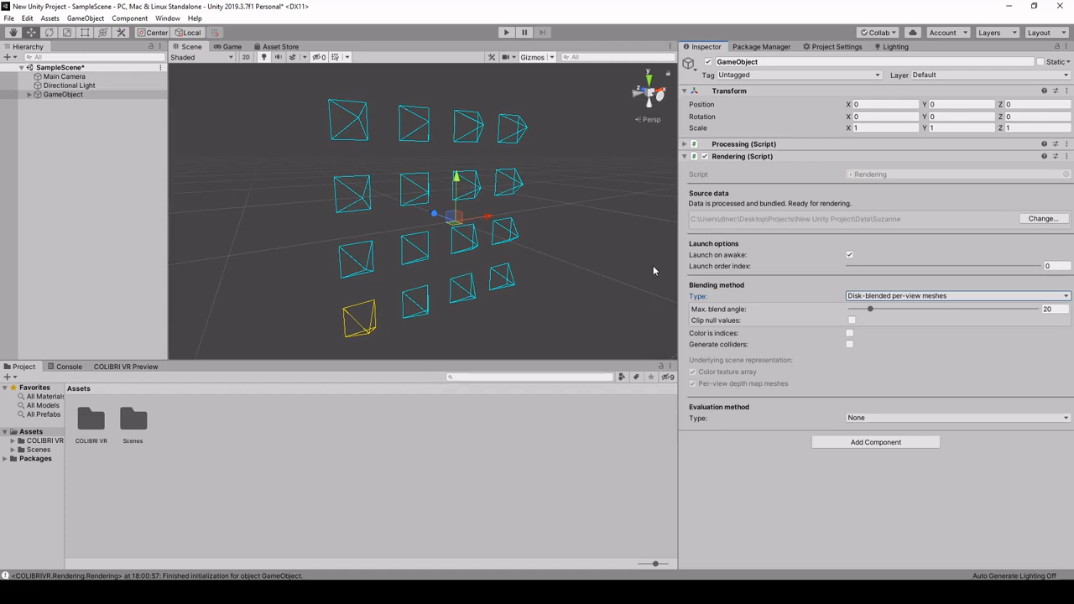
mouse_move(938, 315)
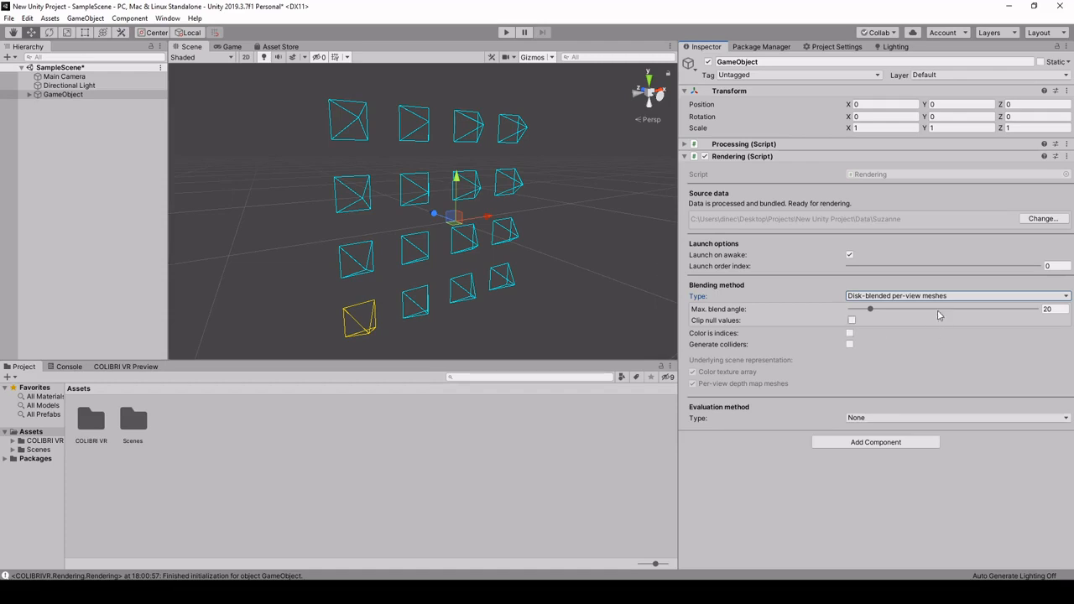
mouse_move(896, 295)
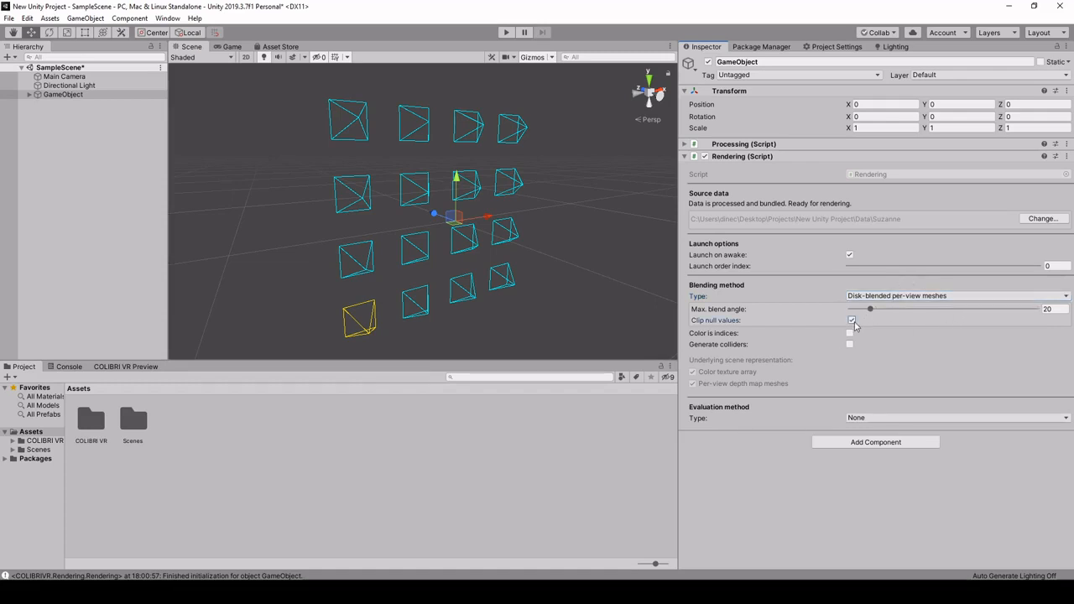
drag(870, 309, 852, 309)
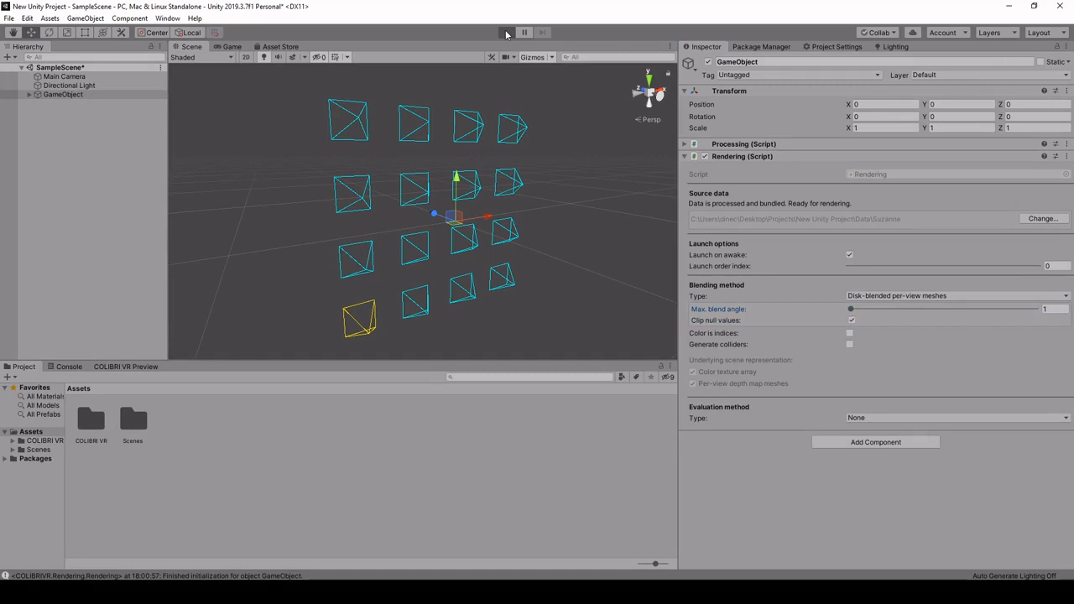
Play the scene and sweep Max. blend angle up to about 41.5, settling at 20.
click(505, 33)
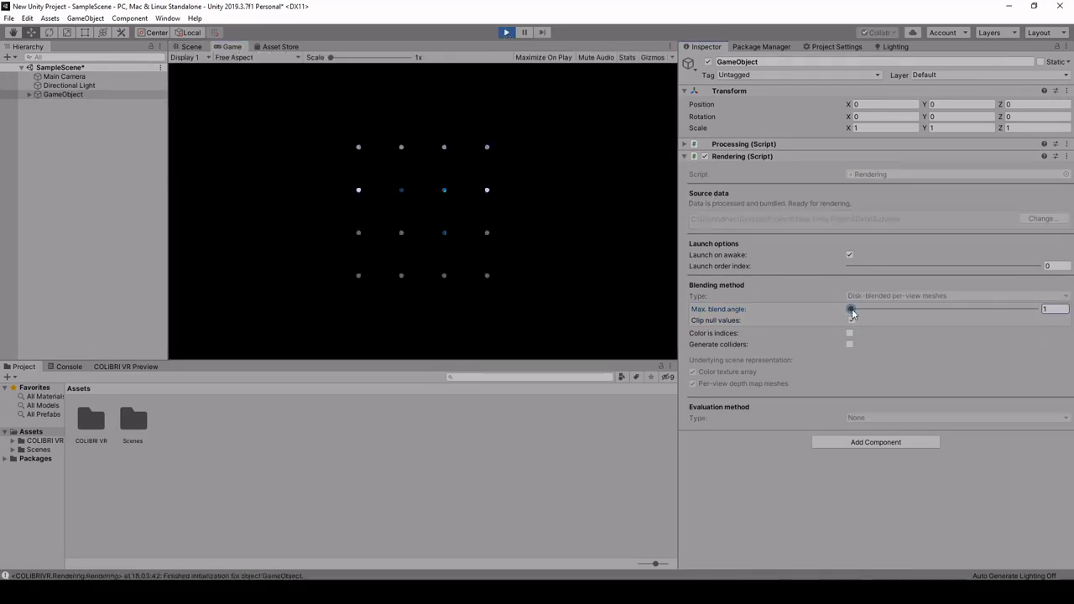
drag(850, 309, 863, 308)
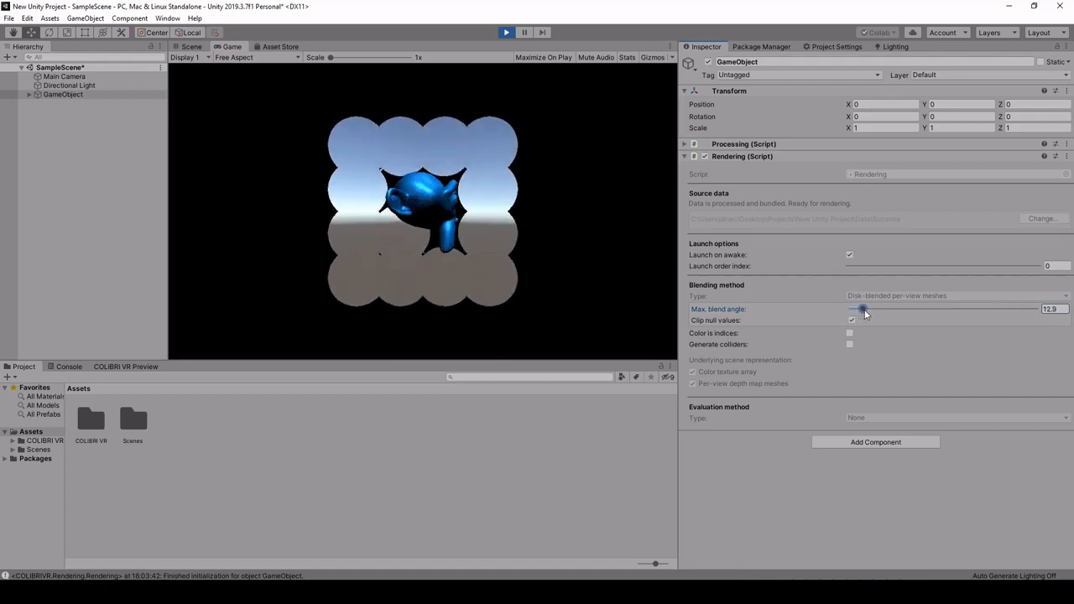
drag(862, 309, 881, 310)
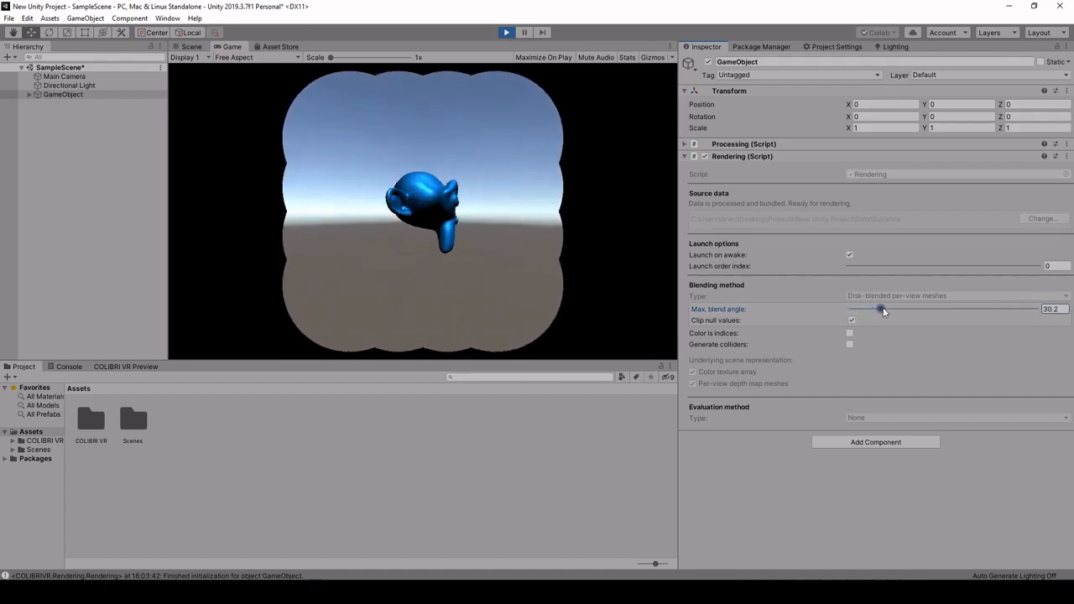
drag(881, 308, 891, 309)
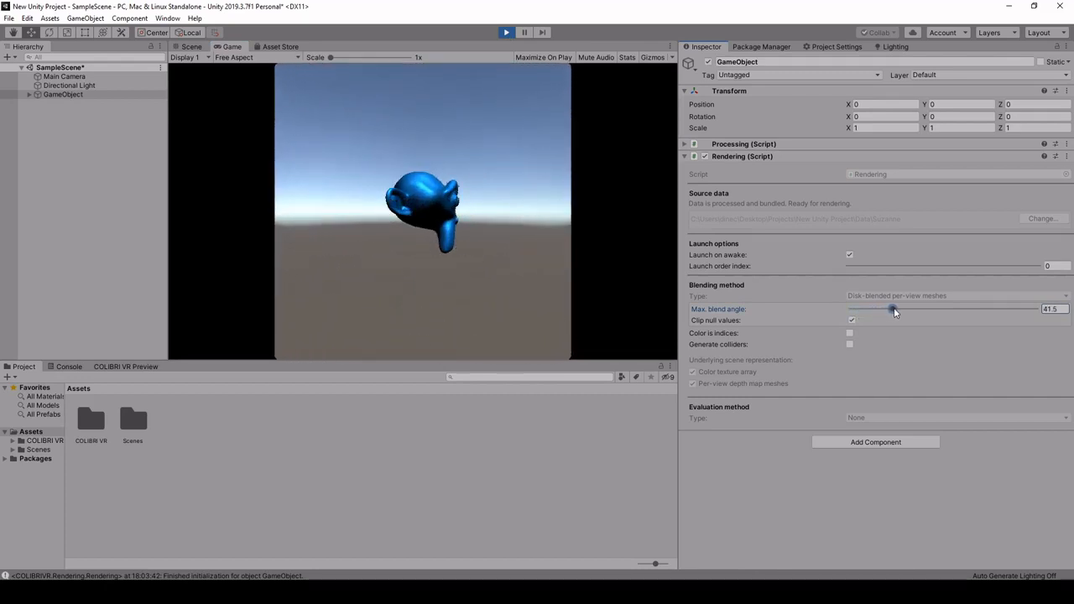
drag(891, 309, 872, 309)
text(20)
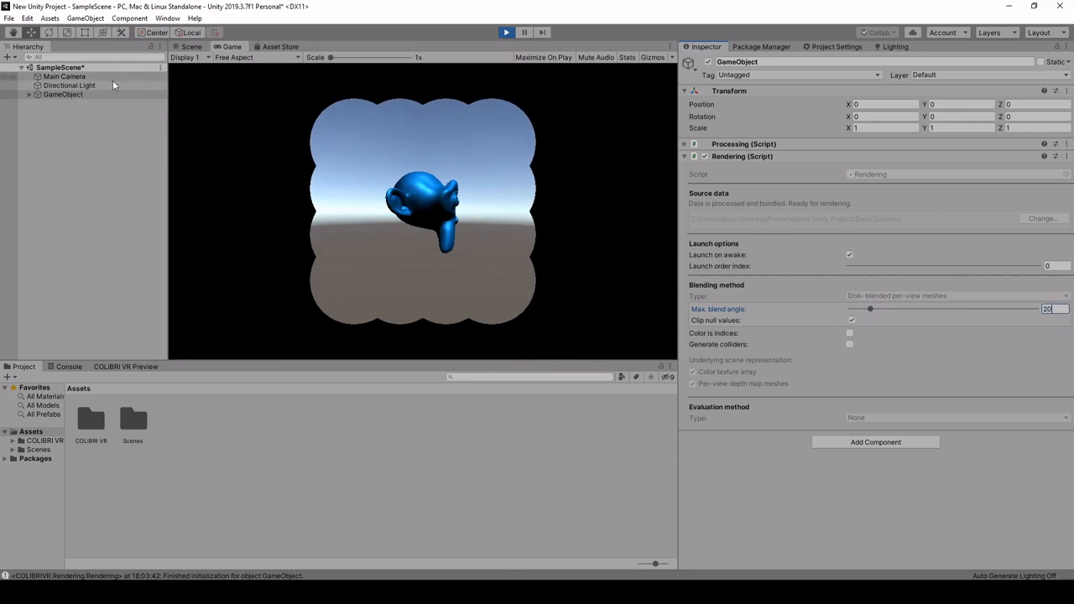
Raise Max. blend angle to 34 and slide Main Camera to position -0.25, 0, -2.
click(61, 76)
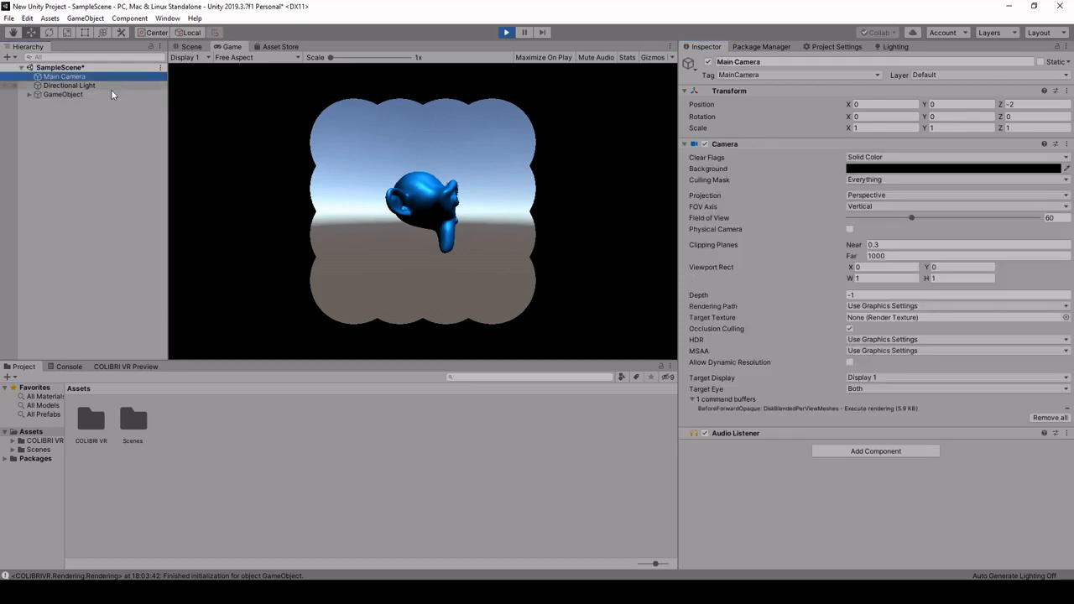
click(62, 105)
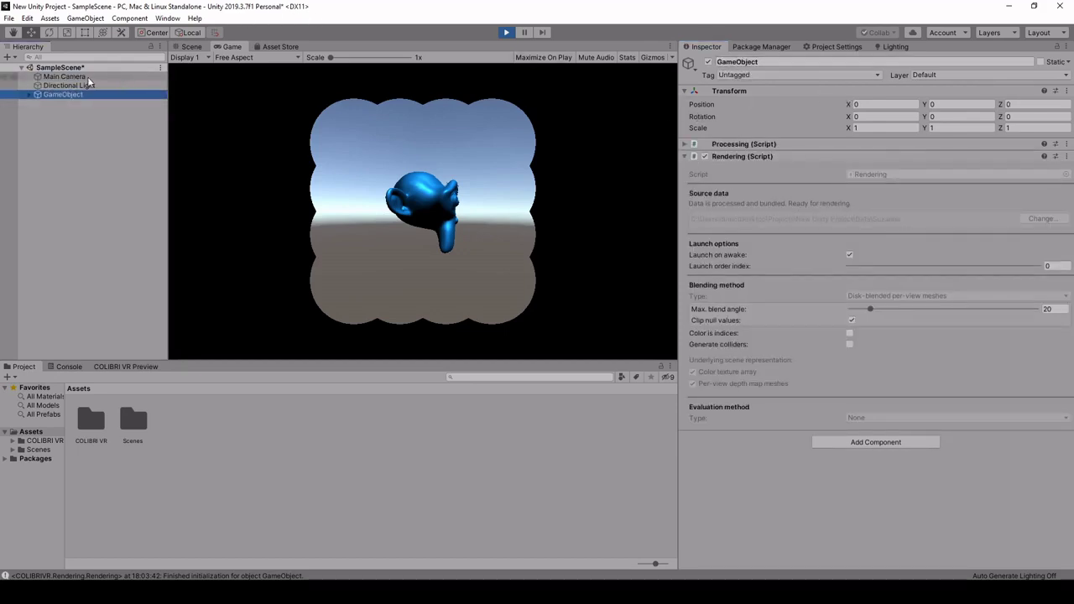
click(63, 76)
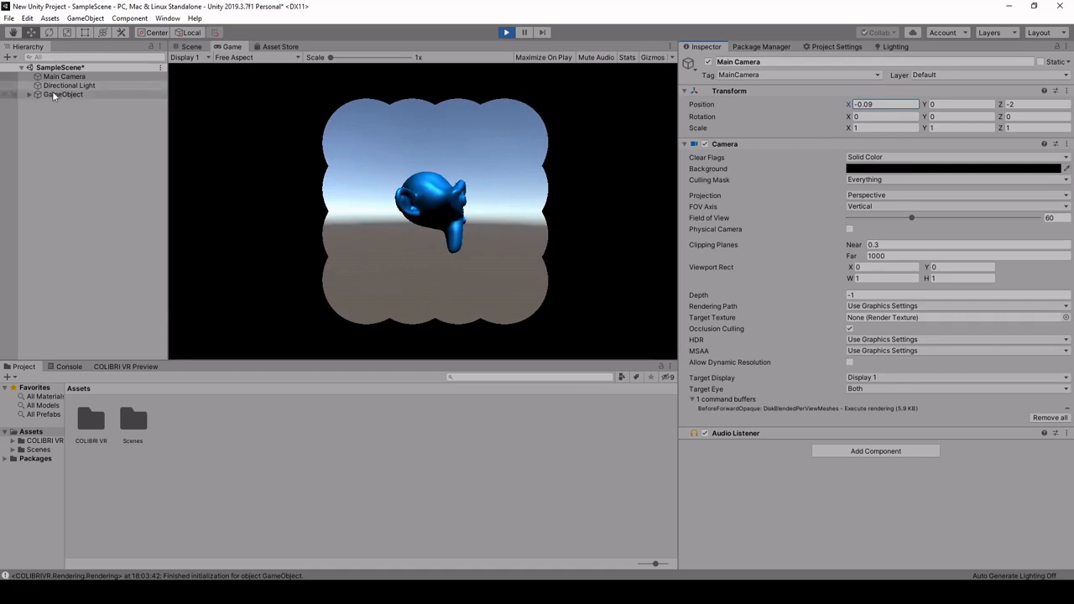
click(61, 94)
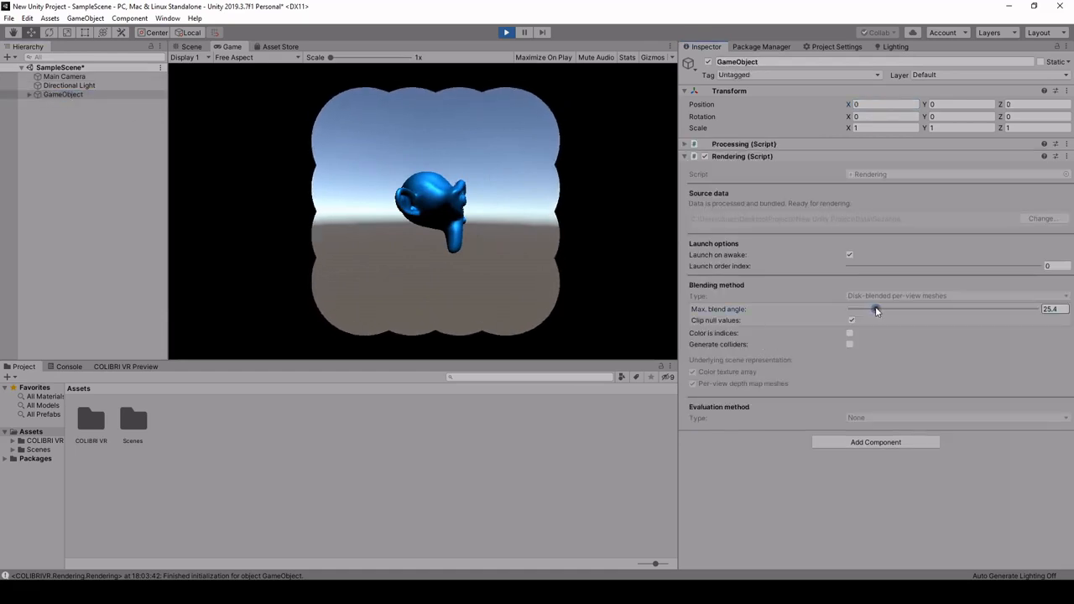
drag(868, 309, 883, 309)
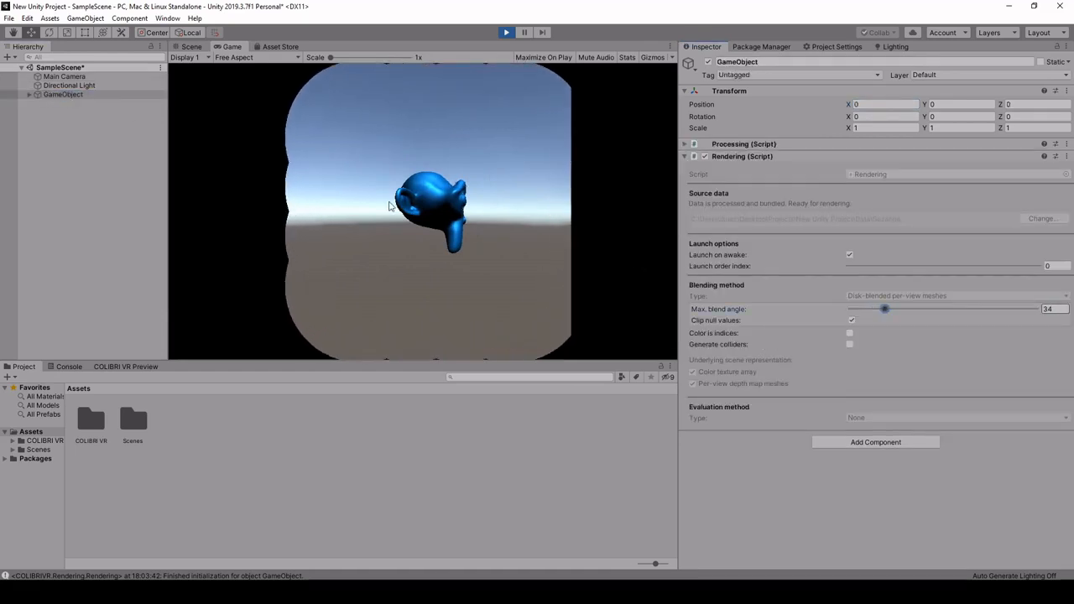
click(61, 75)
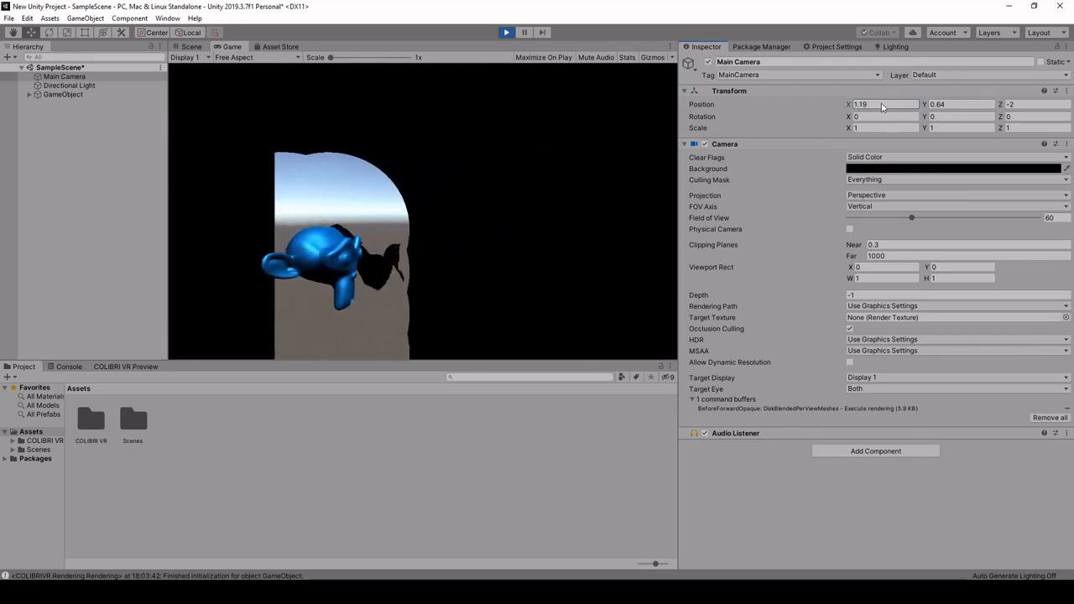
drag(881, 104, 836, 109)
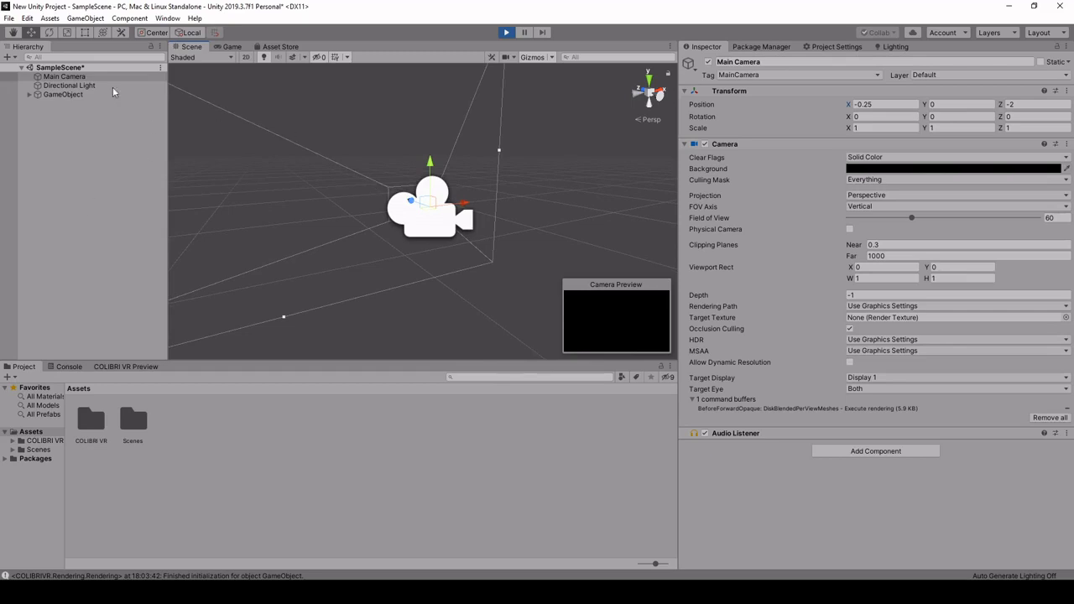
mouse_move(356, 5)
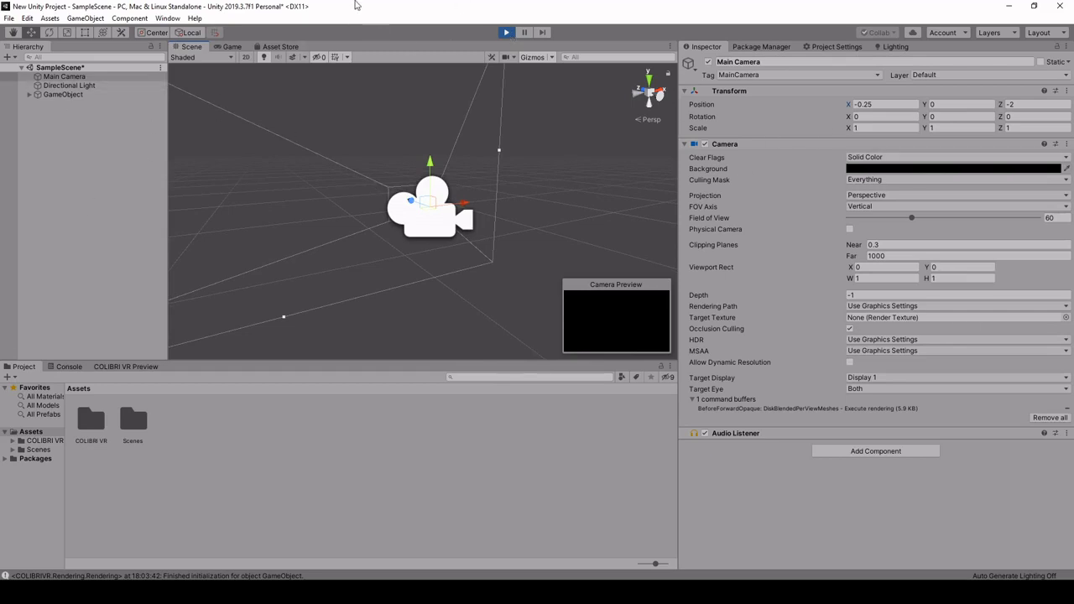